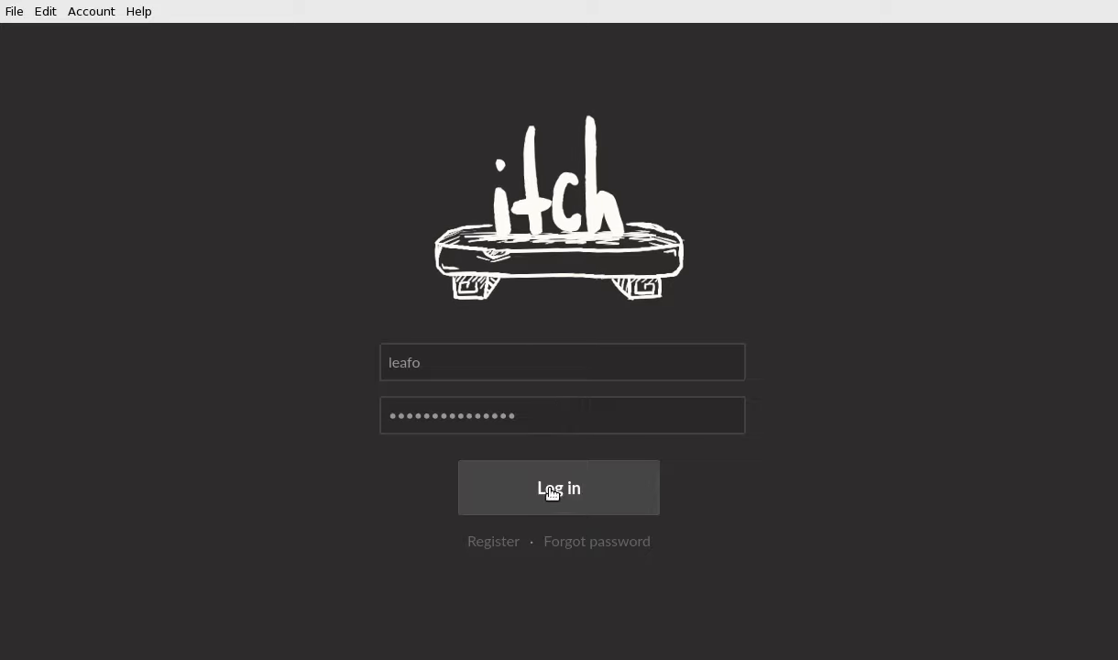
- Log in to itch with the pre-filled account details
{"action": "left_click", "coordinate": [559, 486]}
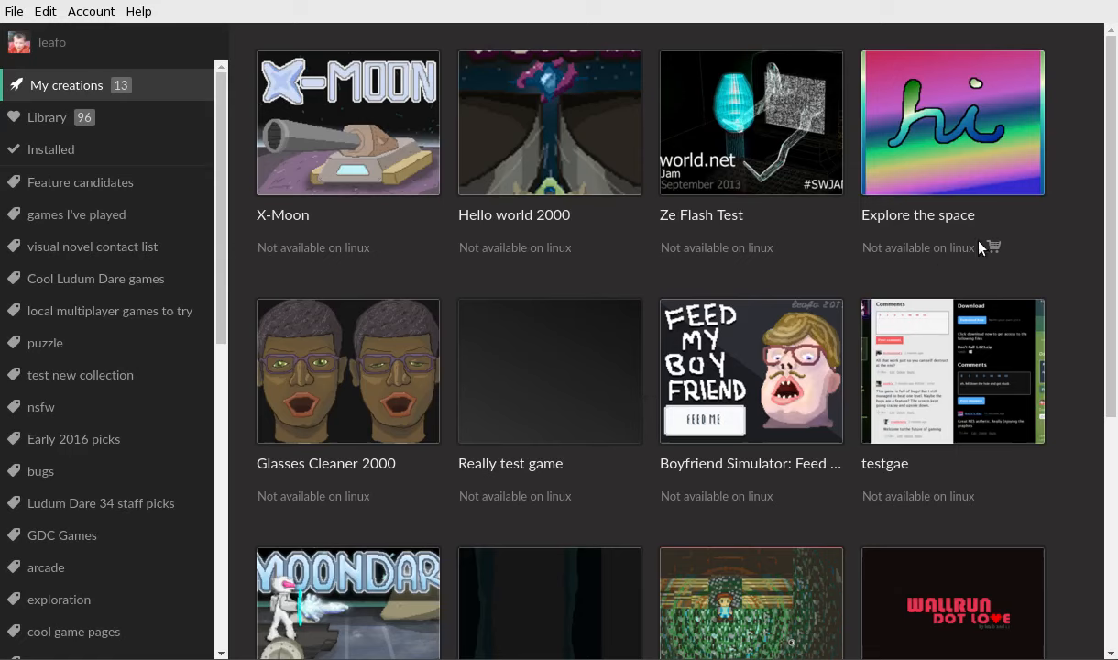
- Scroll My creations down to the last game, Leafo's Game Dev Kit
{"action": "scroll", "scroll_direction": "down", "scroll_amount": 3}
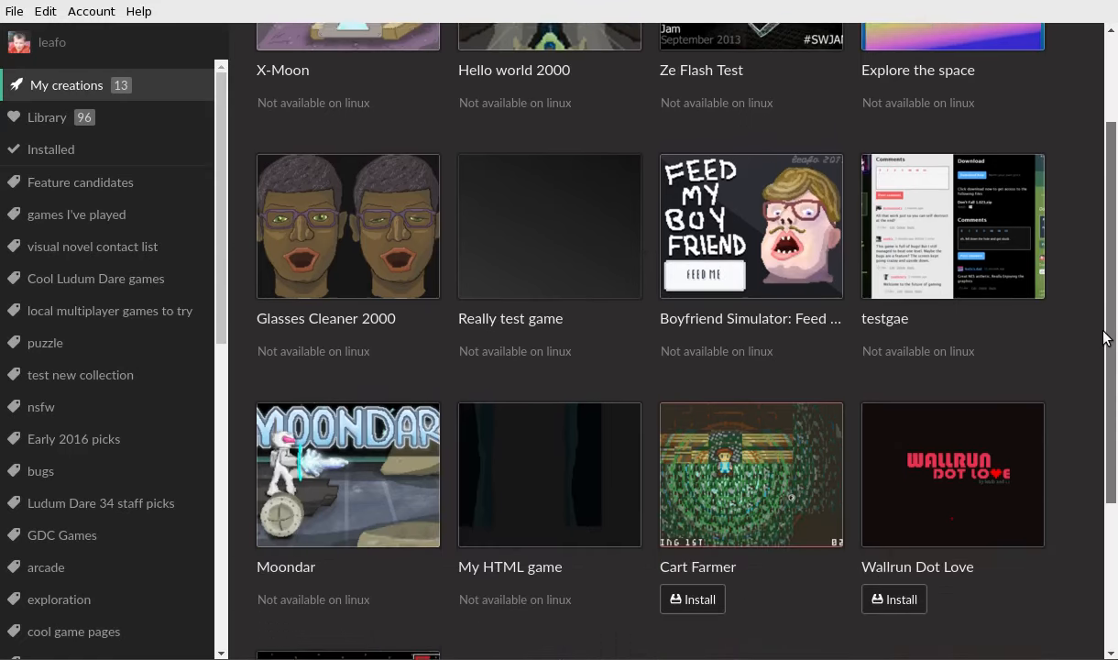
{"action": "scroll", "scroll_direction": "down", "scroll_amount": 3}
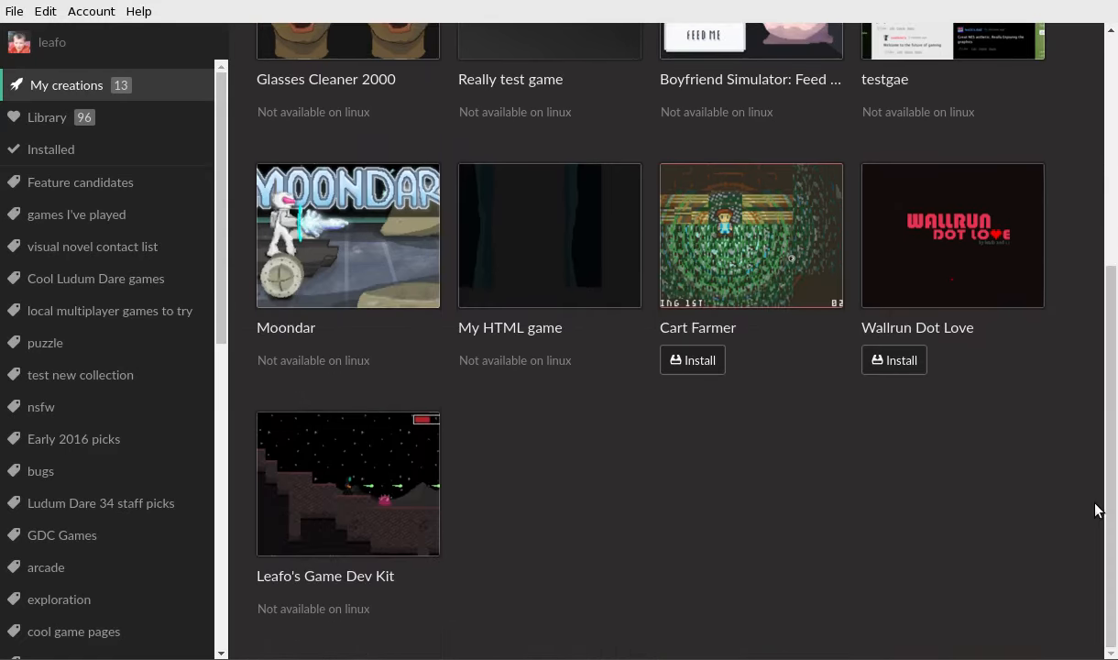
{"action": "mouse_move", "coordinate": [65, 127]}
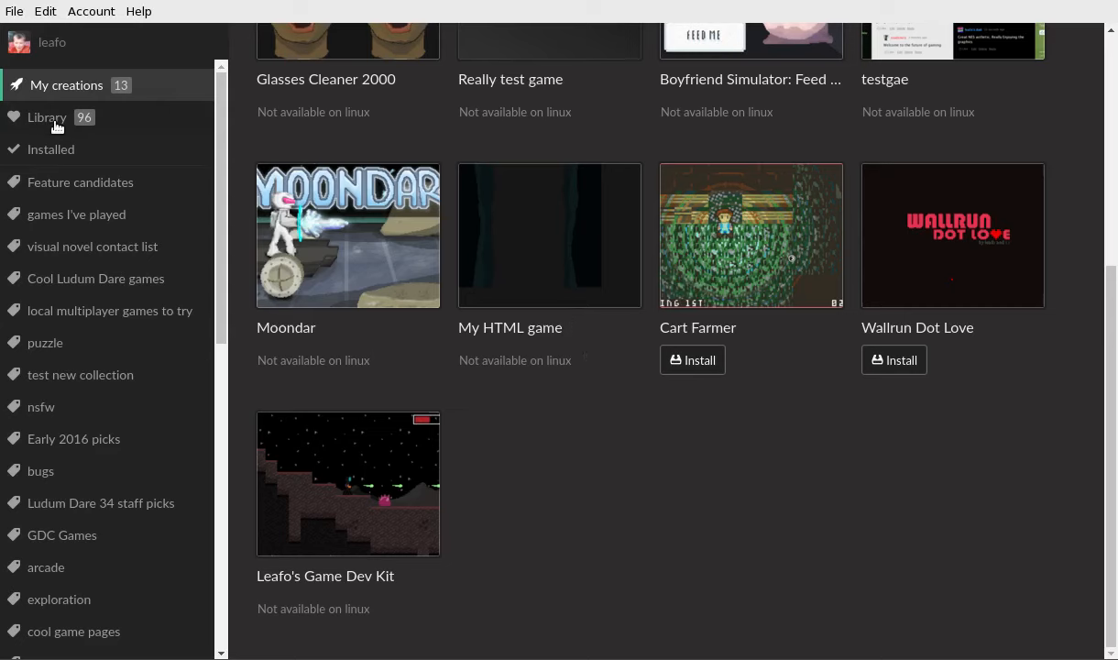
- Open the Library of 96 games and browse down past Rising Runner
{"action": "left_click", "coordinate": [47, 116]}
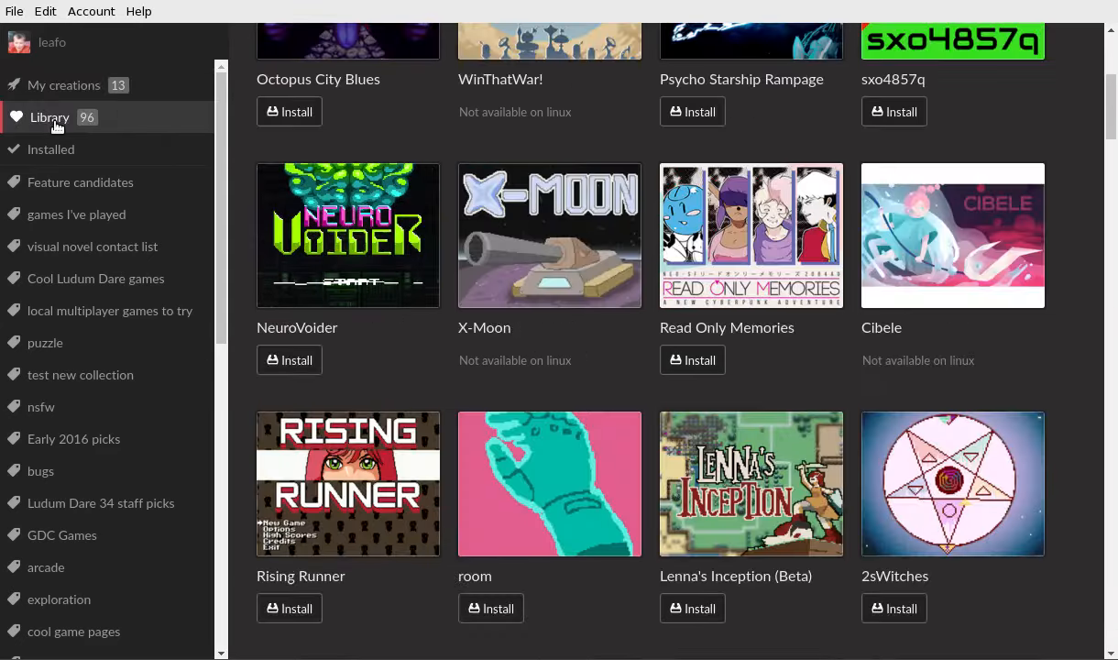
{"action": "scroll", "scroll_direction": "down", "scroll_amount": 3}
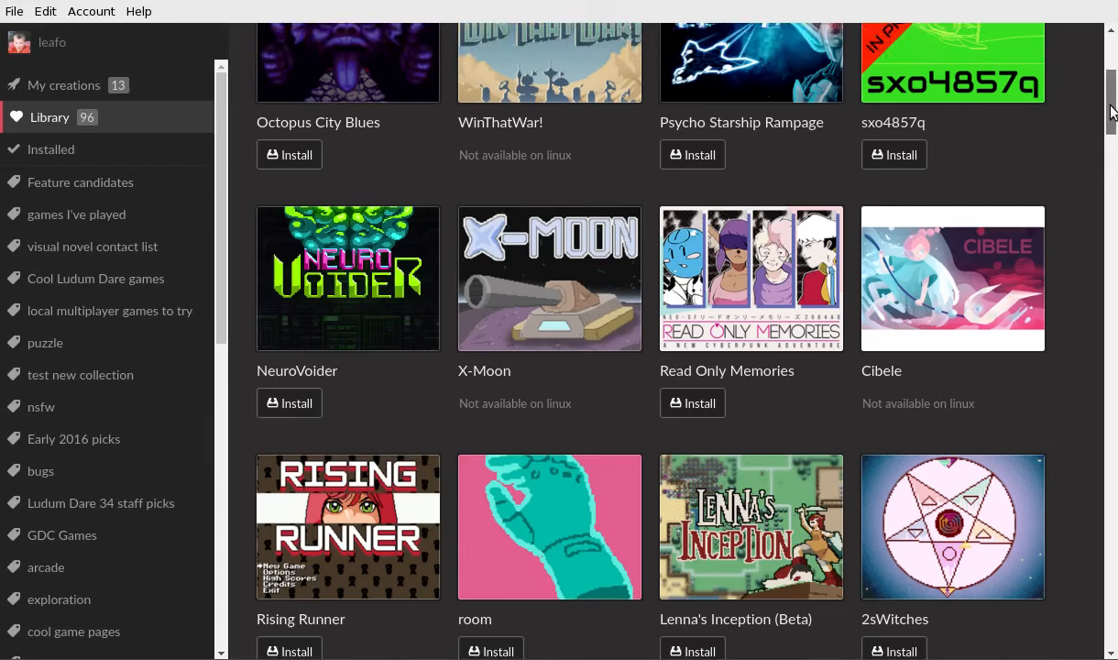
{"action": "scroll", "scroll_direction": "up", "scroll_amount": 3}
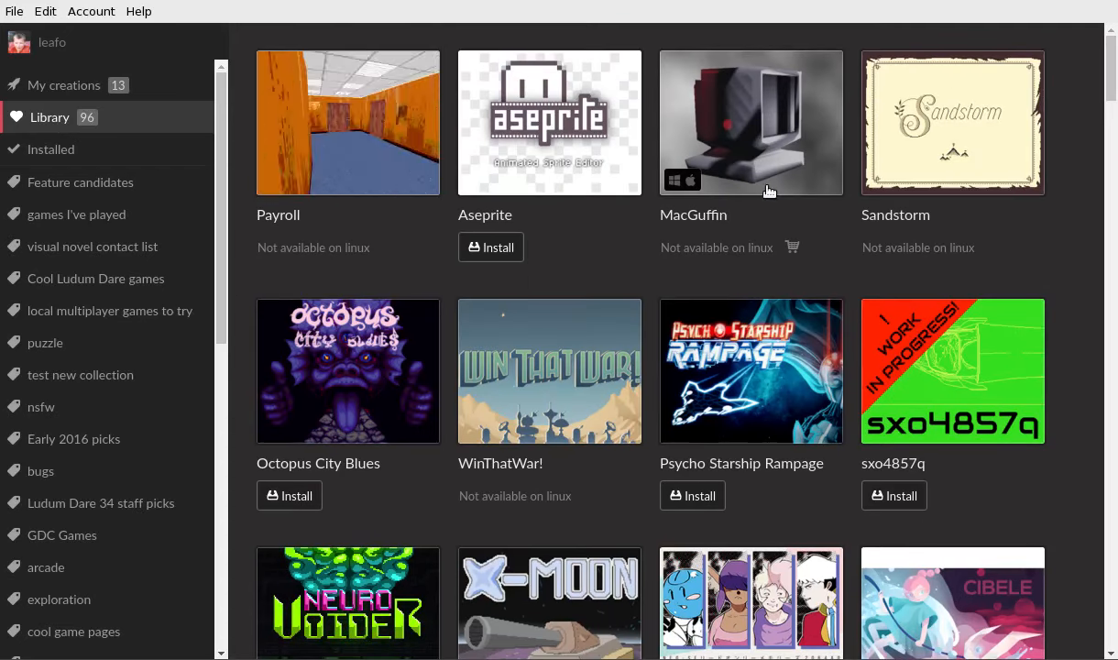
{"action": "scroll", "scroll_direction": "down", "scroll_amount": 3}
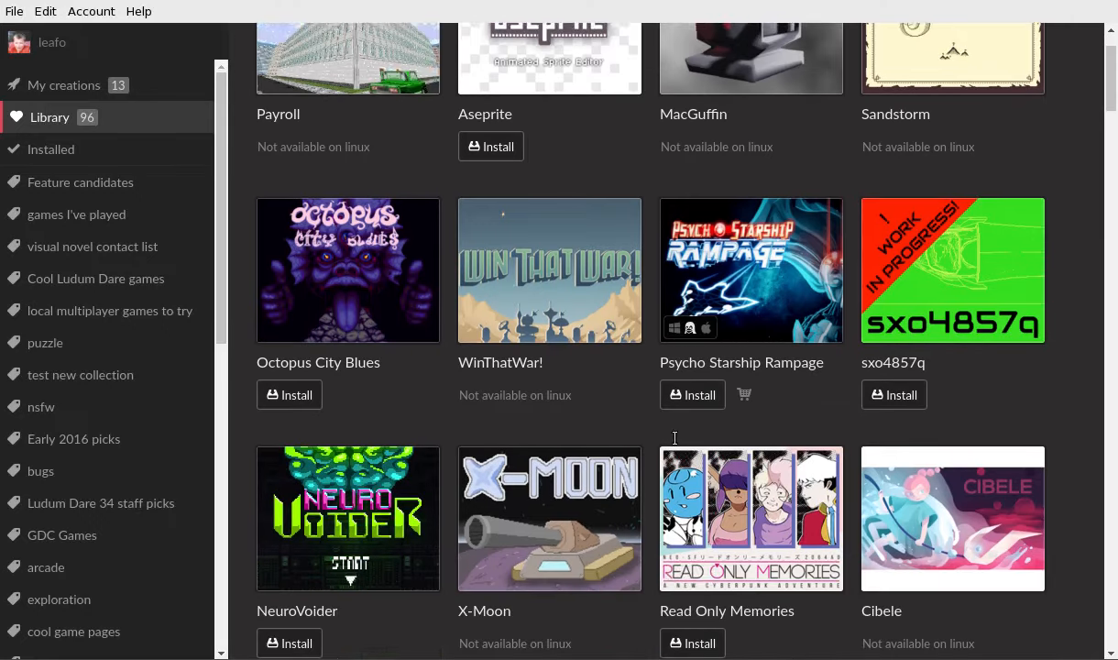
{"action": "scroll", "scroll_direction": "down", "scroll_amount": 3}
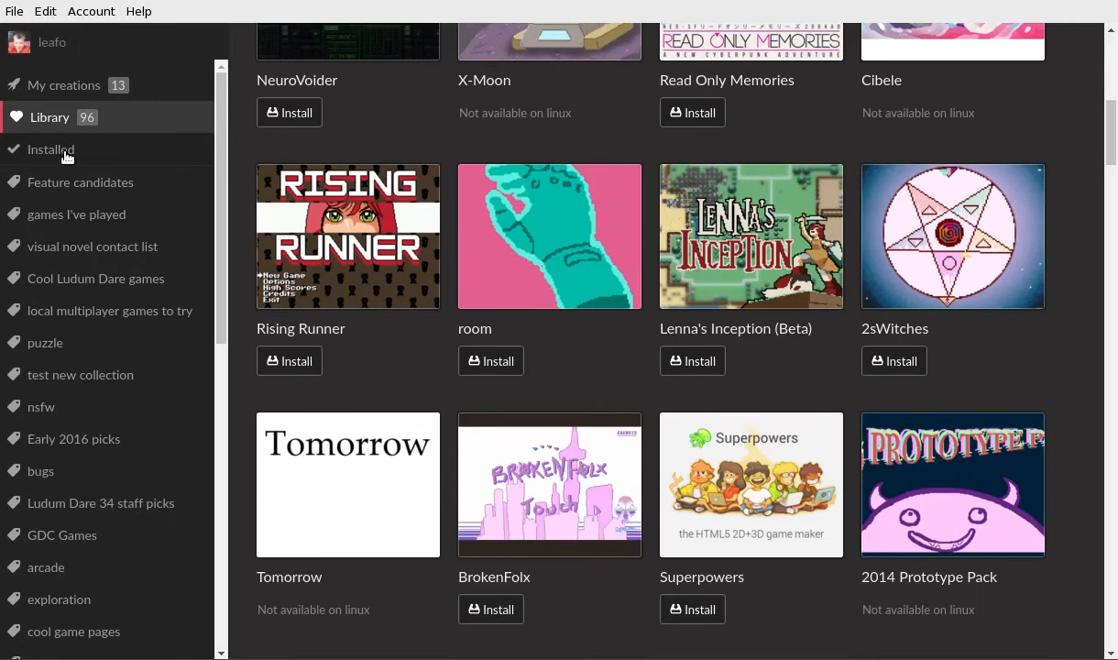
- View the empty Installed page and scroll collections to roguelikes and back
{"action": "left_click", "coordinate": [53, 149]}
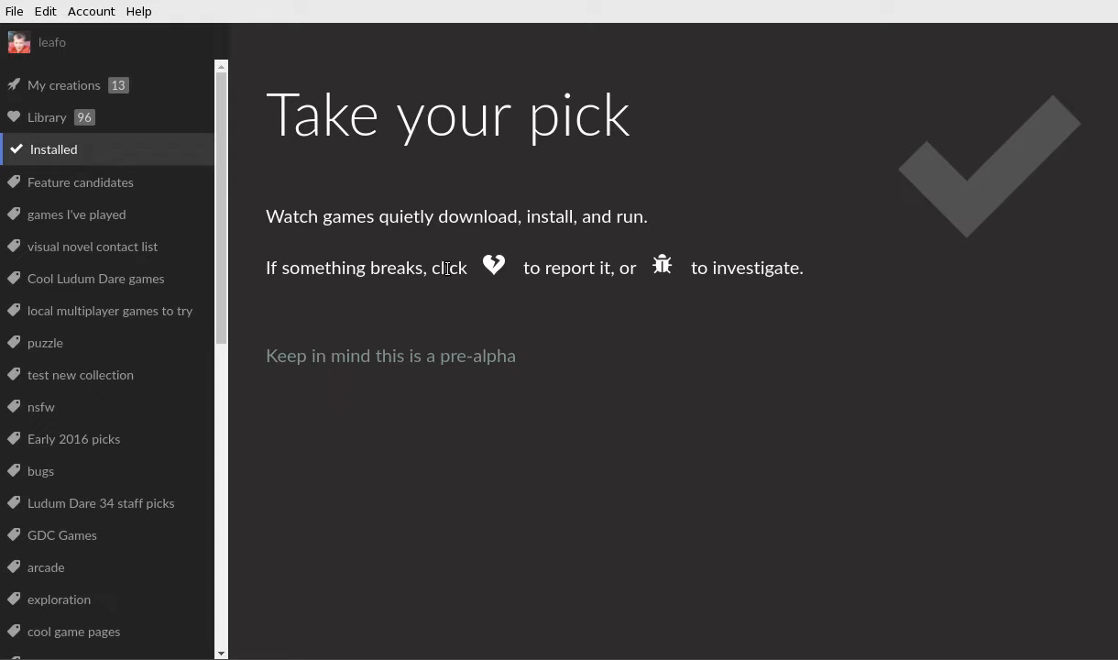
{"action": "mouse_move", "coordinate": [212, 248]}
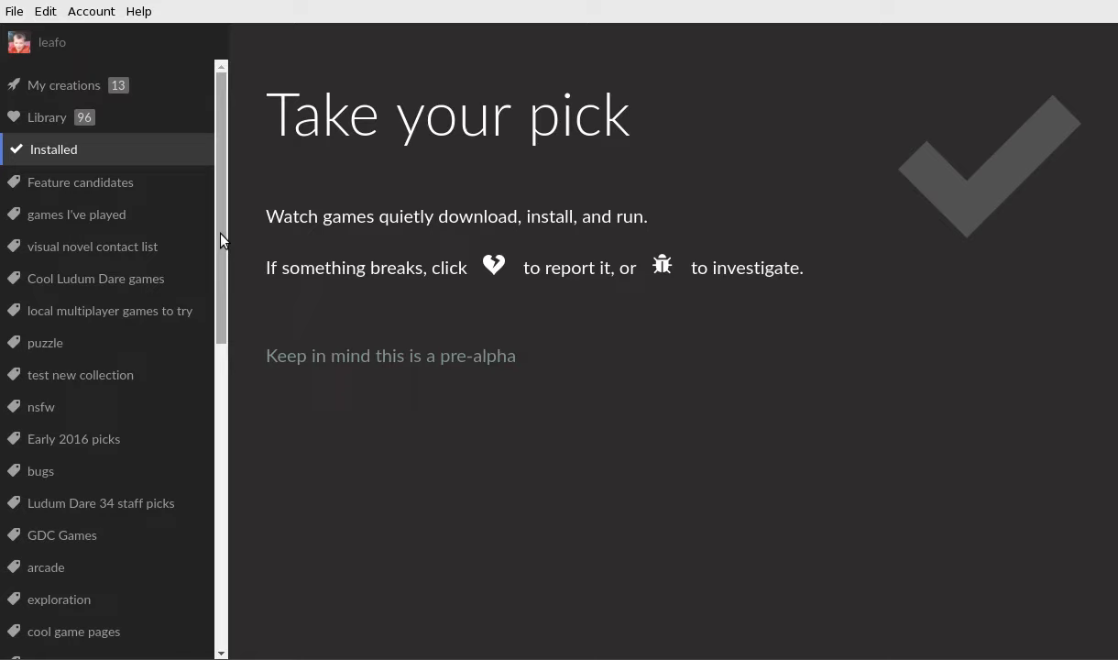
{"action": "mouse_move", "coordinate": [150, 246]}
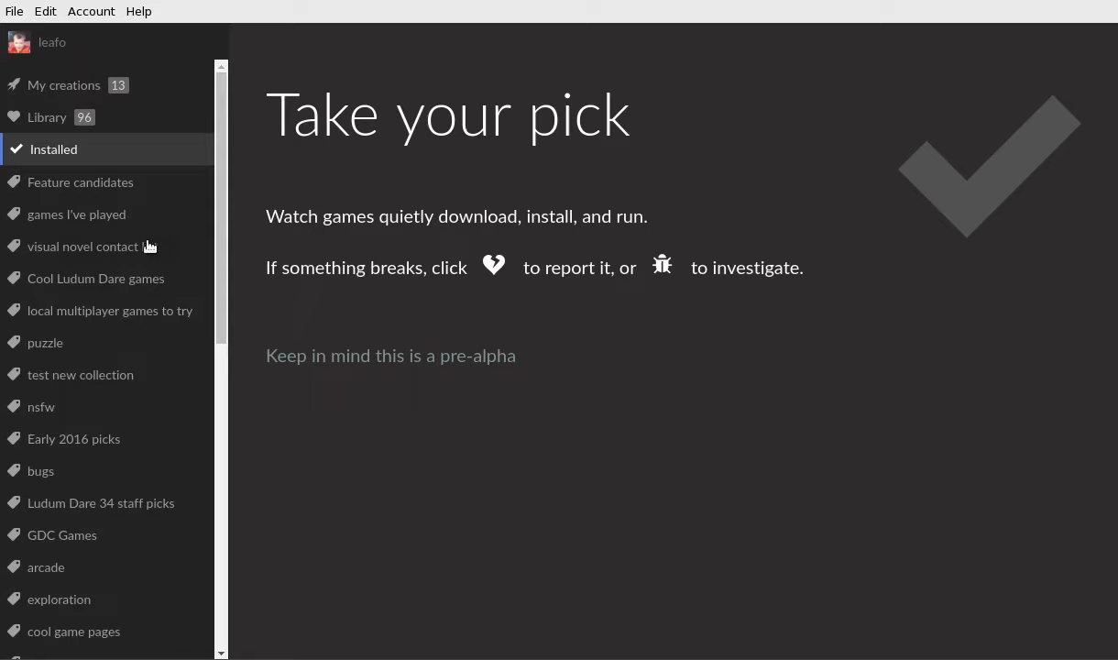
{"action": "mouse_move", "coordinate": [128, 343]}
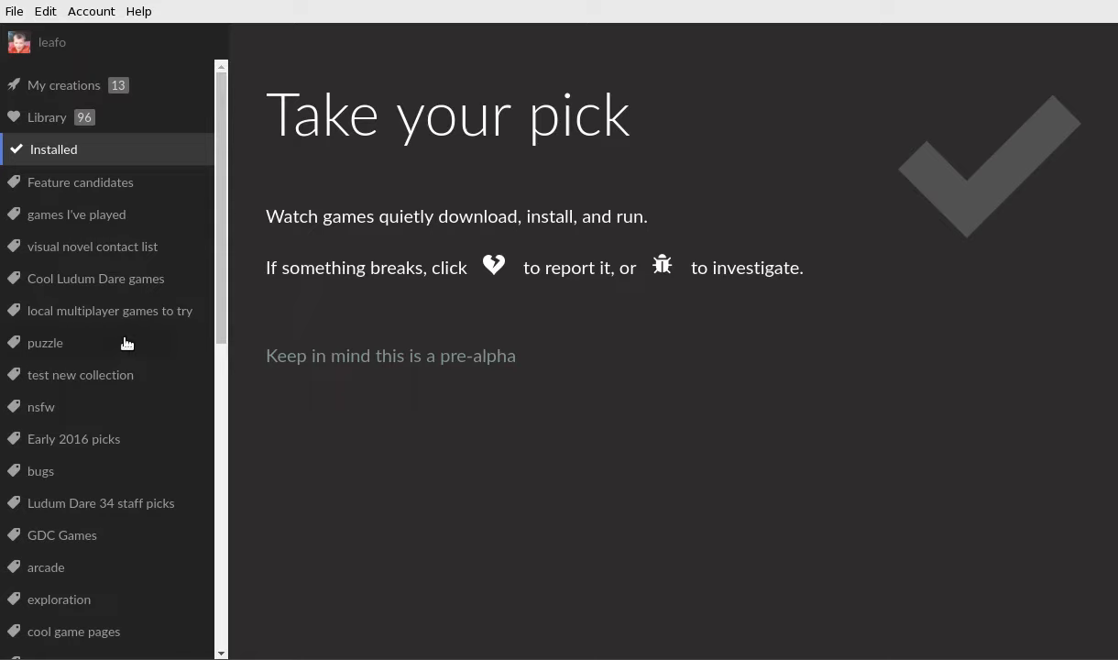
{"action": "scroll", "scroll_direction": "down", "scroll_amount": 3}
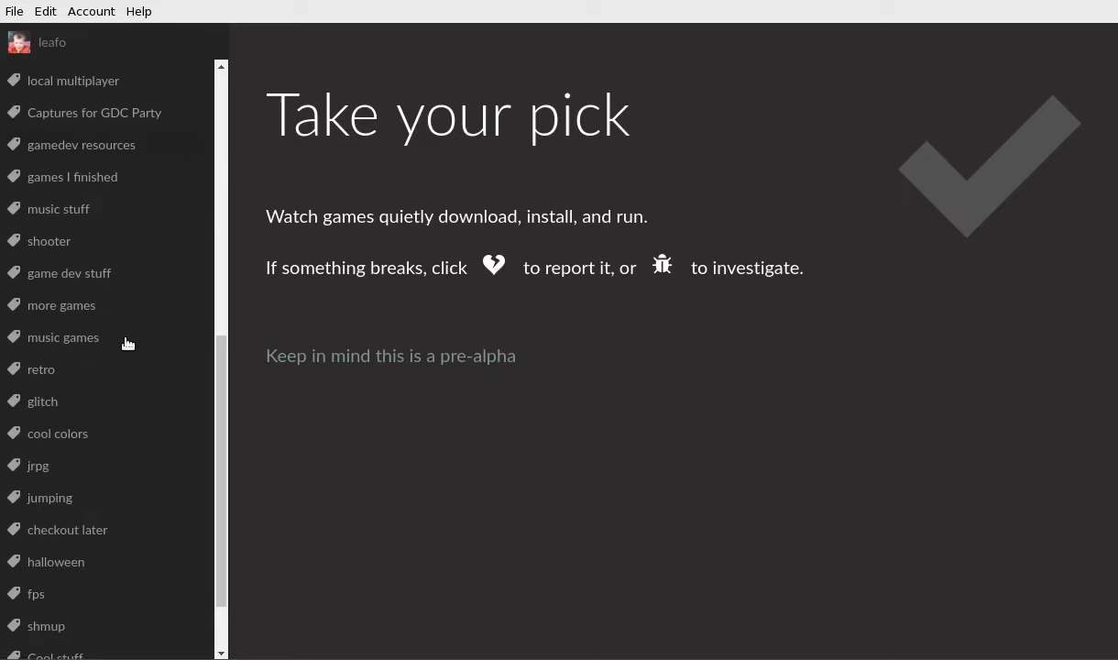
{"action": "scroll", "scroll_direction": "down", "scroll_amount": 3}
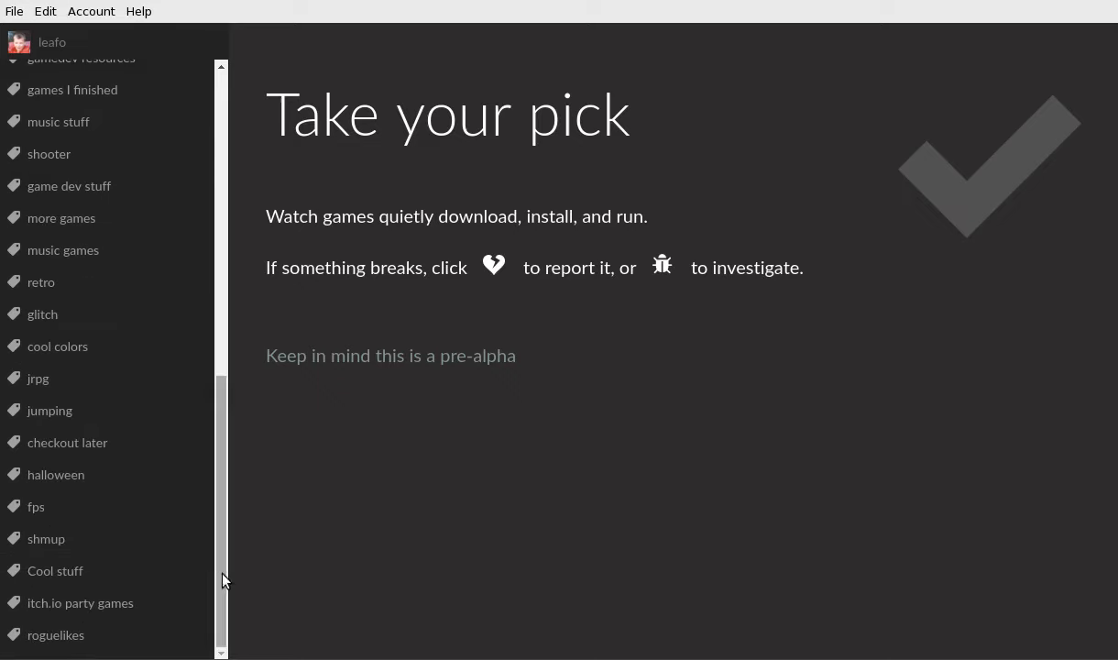
{"action": "scroll", "scroll_direction": "up", "scroll_amount": 3}
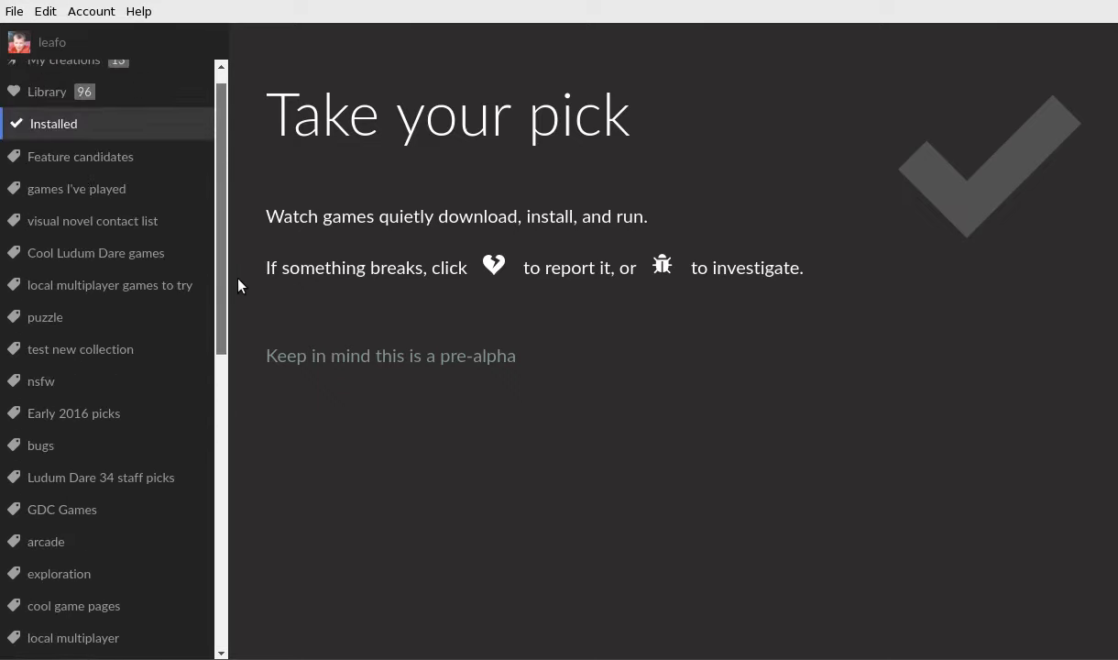
{"action": "scroll", "scroll_direction": "up", "scroll_amount": 3}
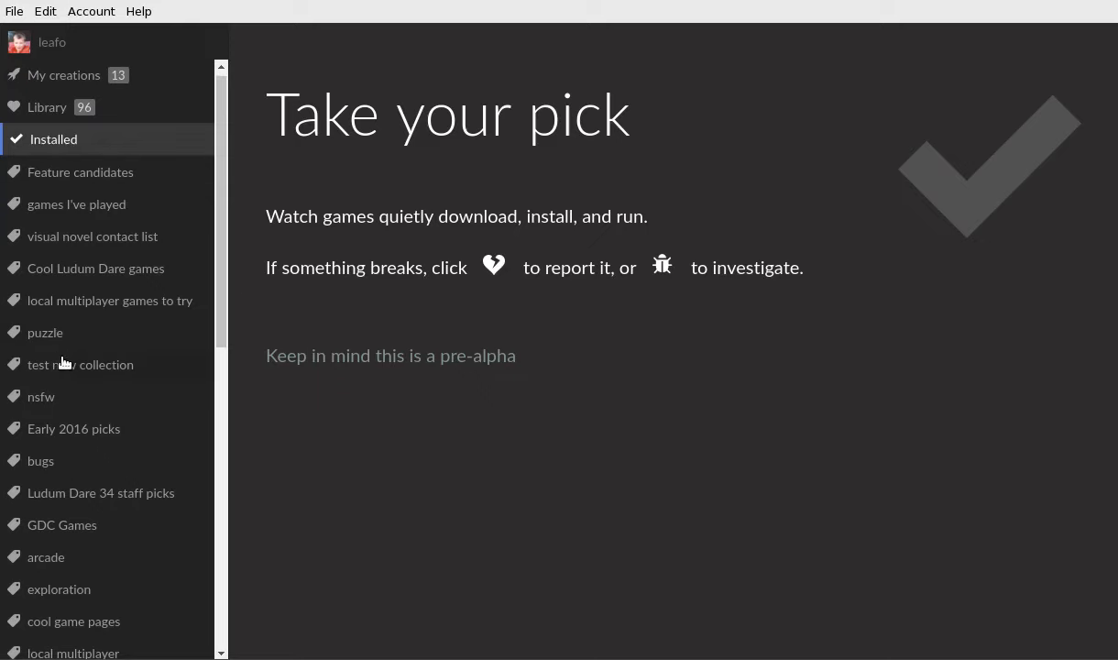
- Browse the Early 2016 picks collection down to Splasher, Goetia and Aurora Memoria
{"action": "left_click", "coordinate": [74, 428]}
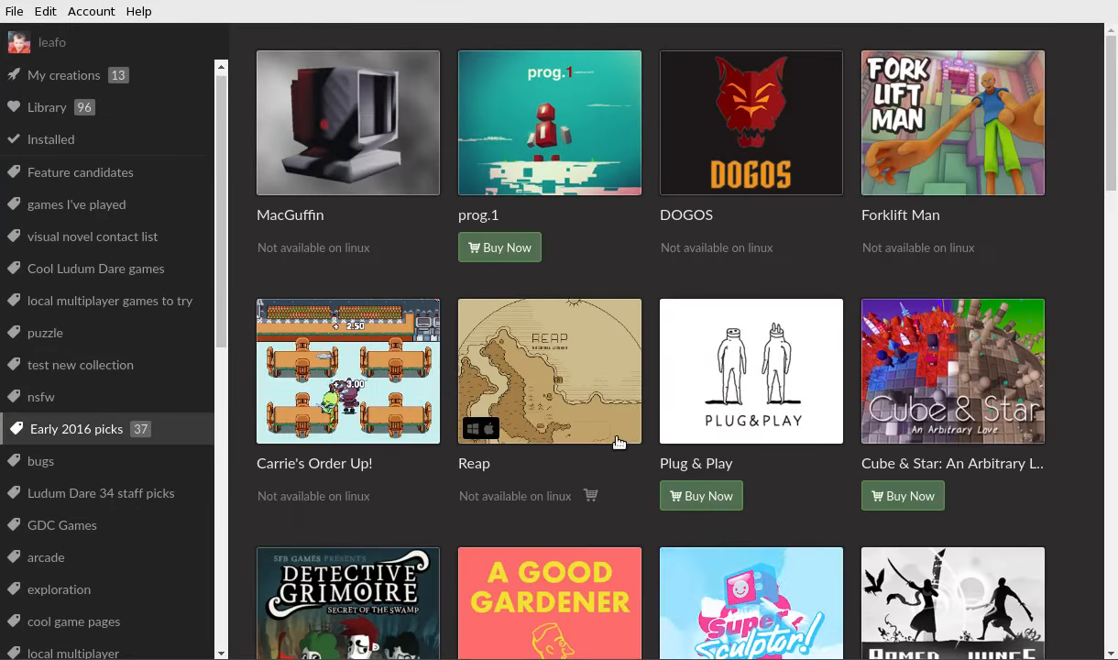
{"action": "scroll", "scroll_direction": "down", "scroll_amount": 3}
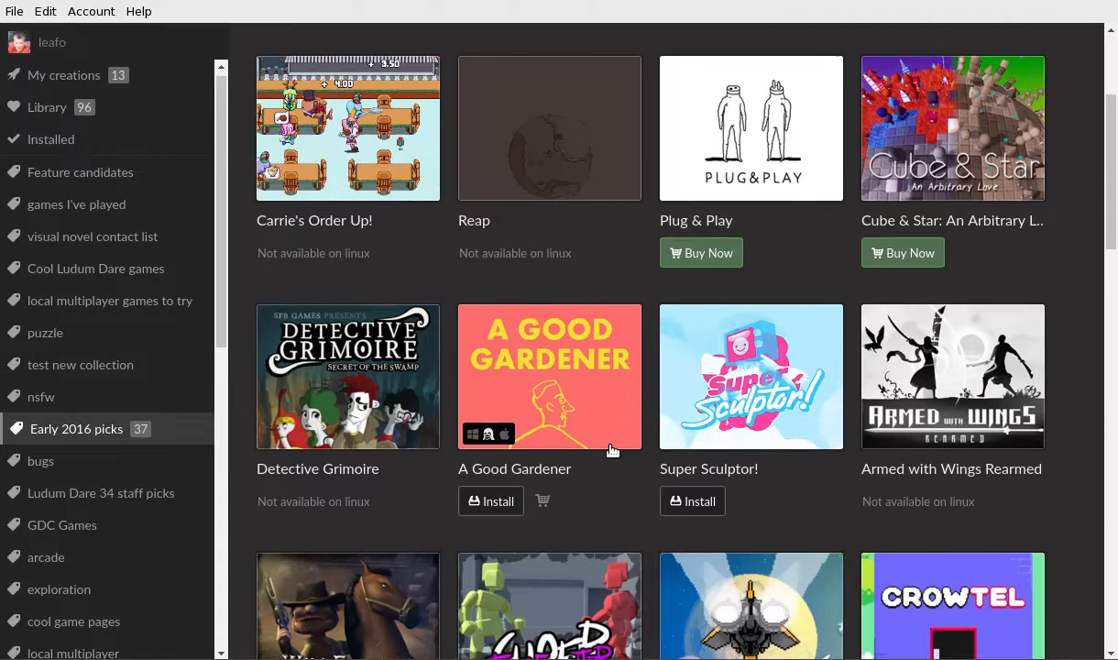
{"action": "scroll", "scroll_direction": "down", "scroll_amount": 3}
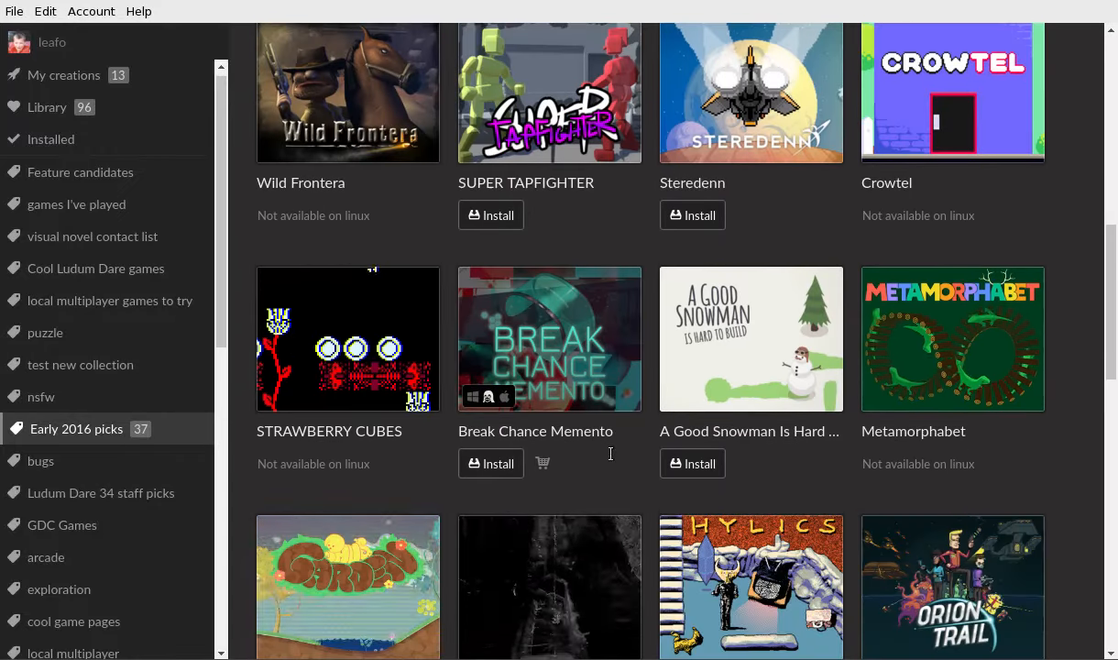
{"action": "scroll", "scroll_direction": "down", "scroll_amount": 3}
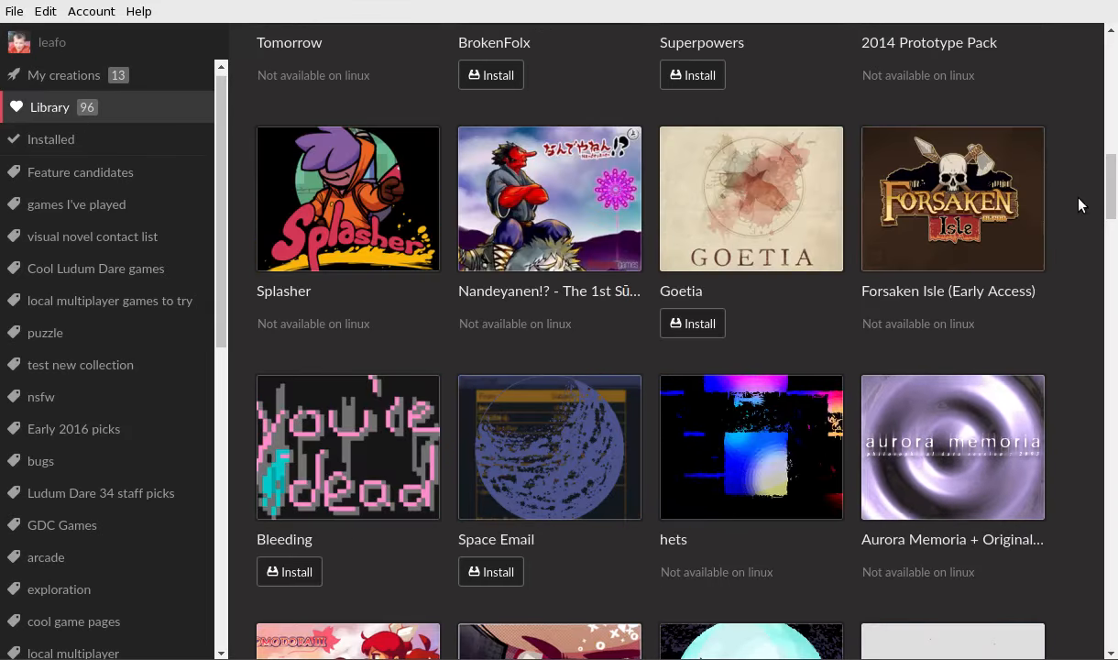
- Scroll down through the Library grid looking for Lenna's Inception (Beta)
{"action": "scroll", "scroll_direction": "down", "scroll_amount": 3}
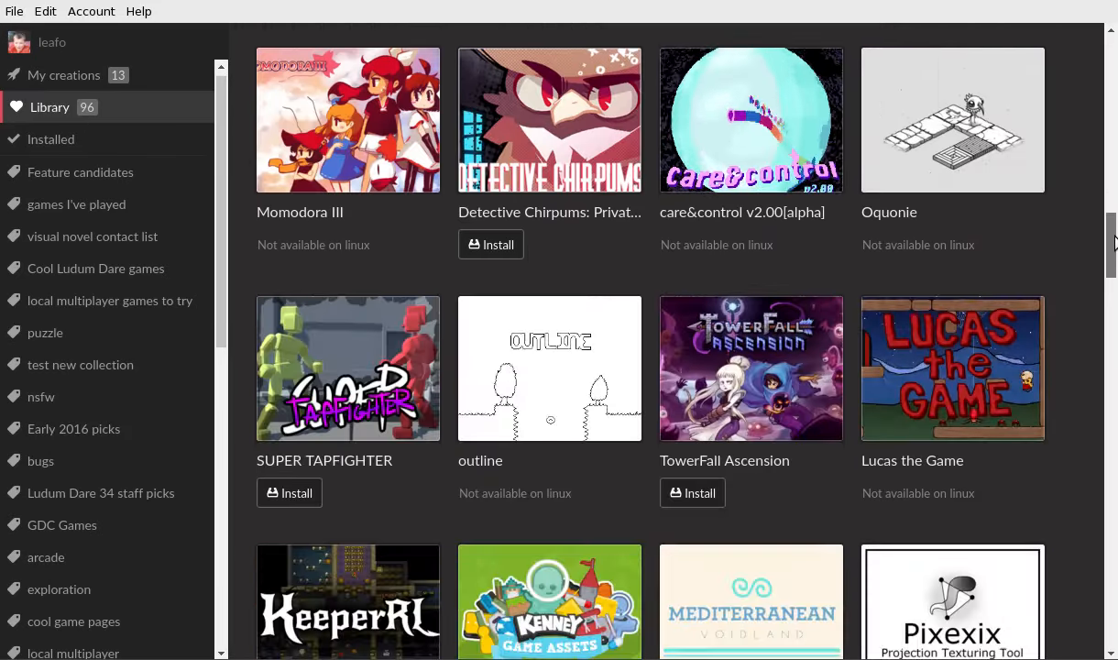
{"action": "scroll", "scroll_direction": "down", "scroll_amount": 3}
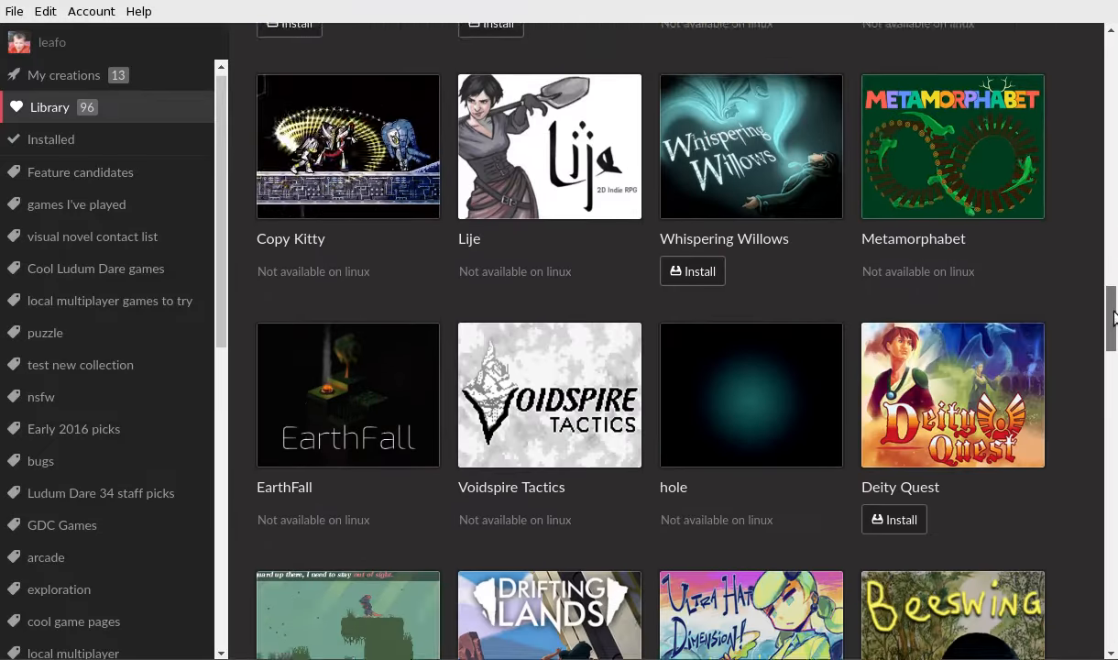
{"action": "scroll", "scroll_direction": "down", "scroll_amount": 3}
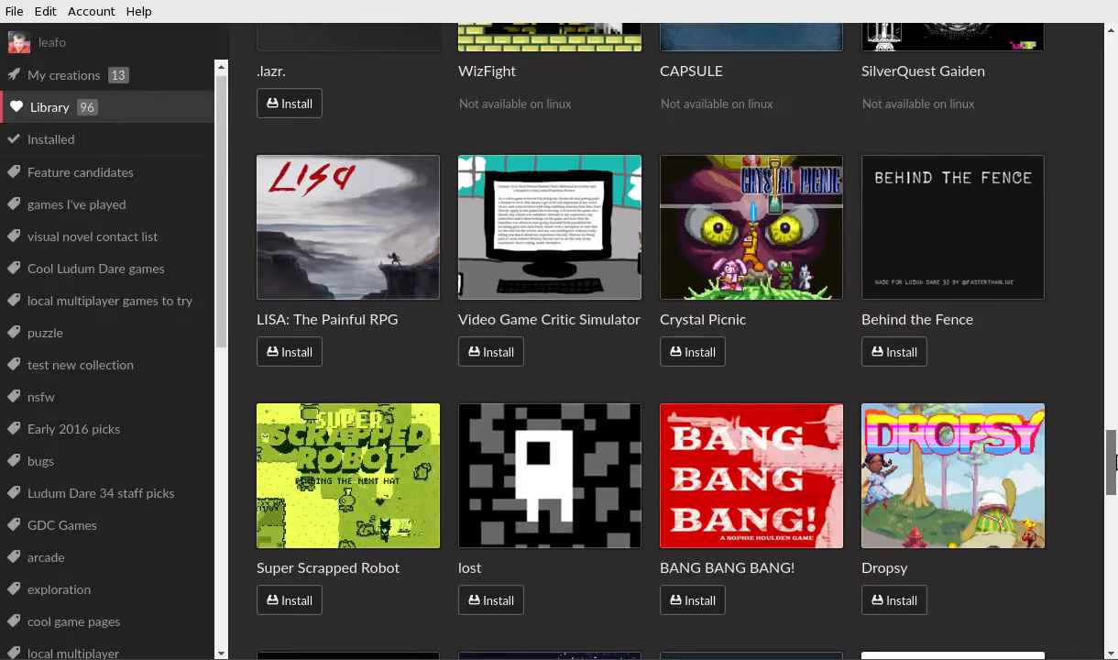
{"action": "scroll", "scroll_direction": "down", "scroll_amount": 3}
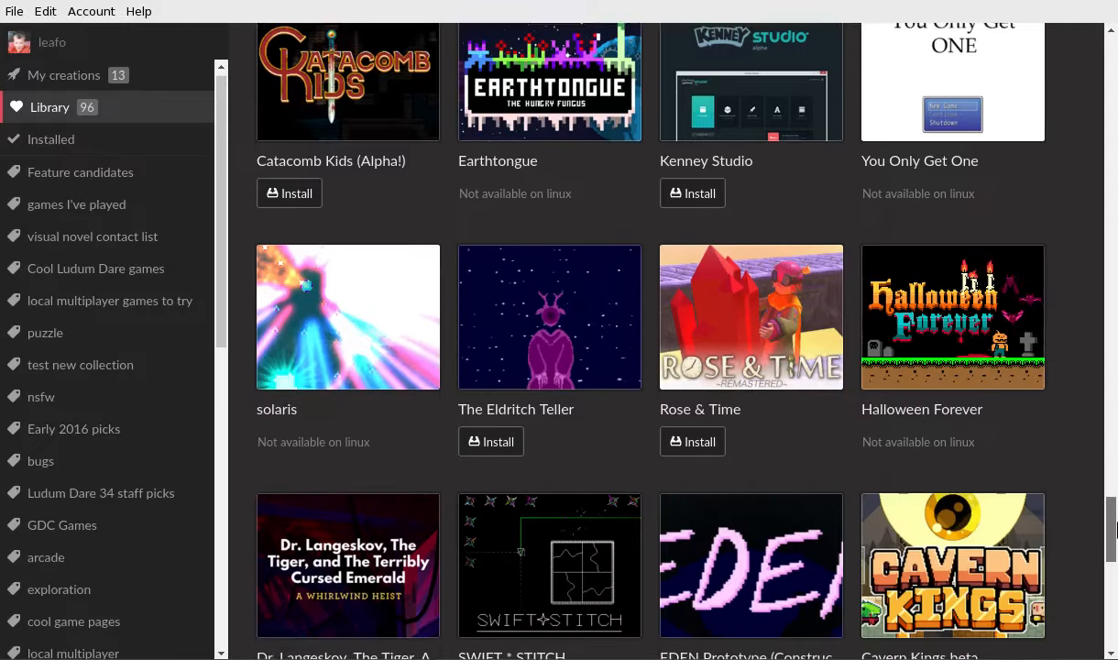
{"action": "scroll", "scroll_direction": "down", "scroll_amount": 3}
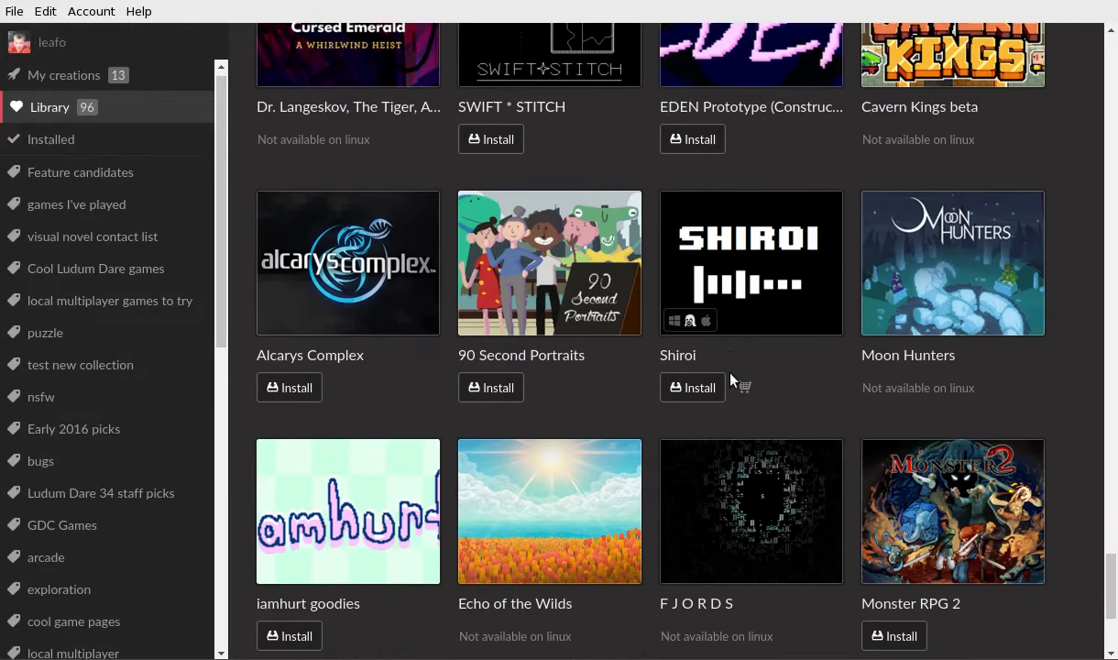
{"action": "scroll", "scroll_direction": "down", "scroll_amount": 3}
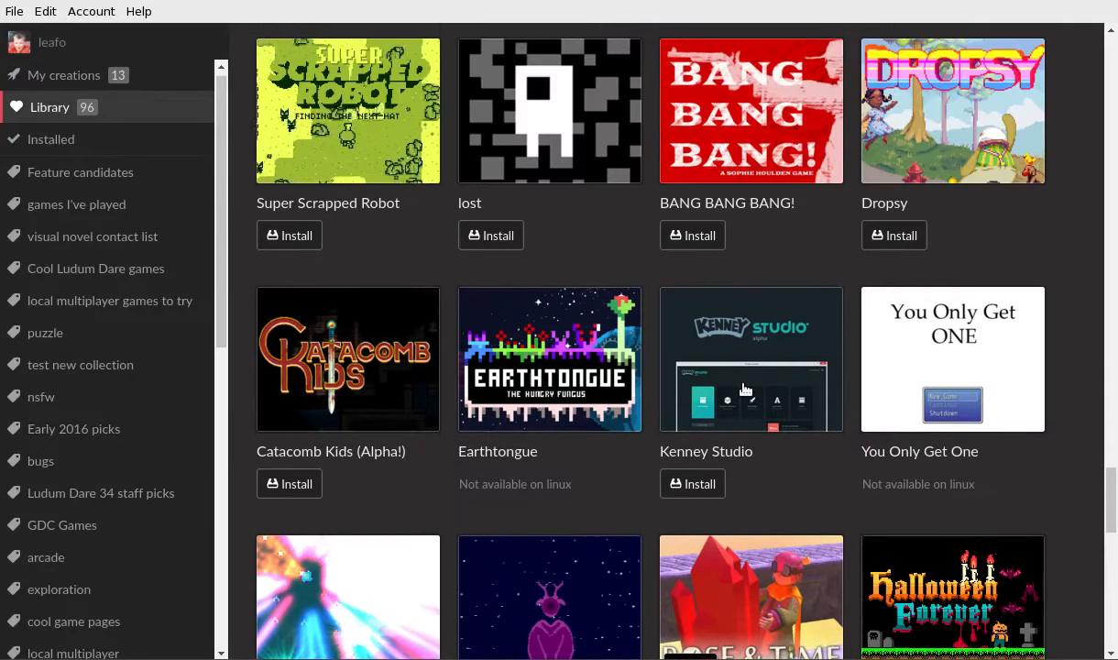
{"action": "scroll", "scroll_direction": "up", "scroll_amount": 3}
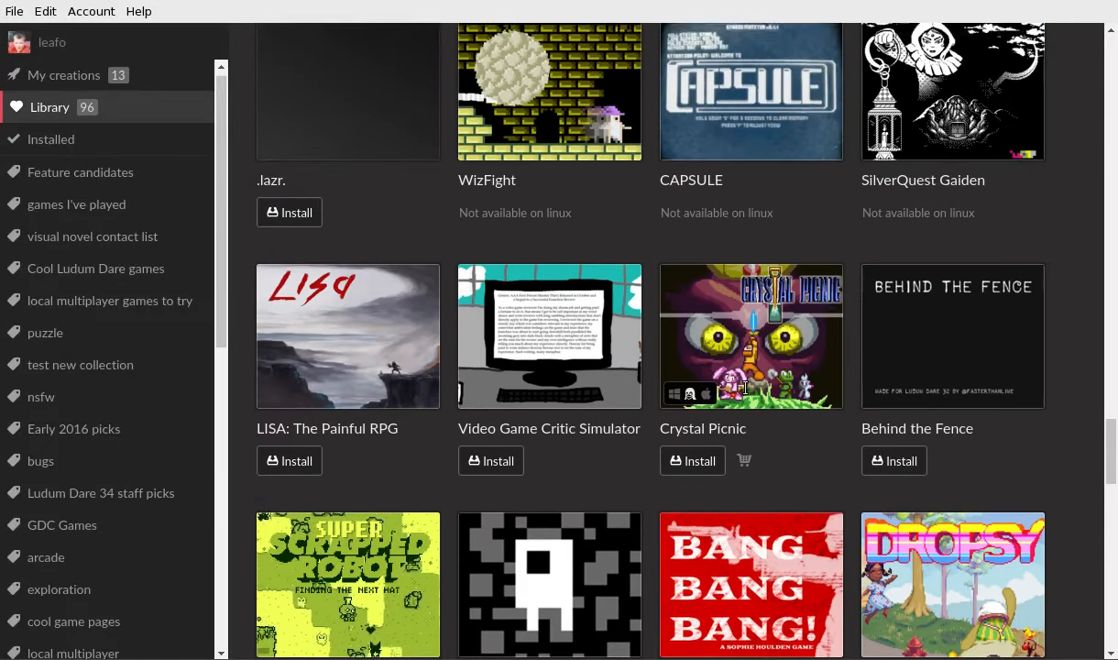
- Locate Lenna's Inception (Beta) and install it
{"action": "scroll", "scroll_direction": "down", "scroll_amount": 3}
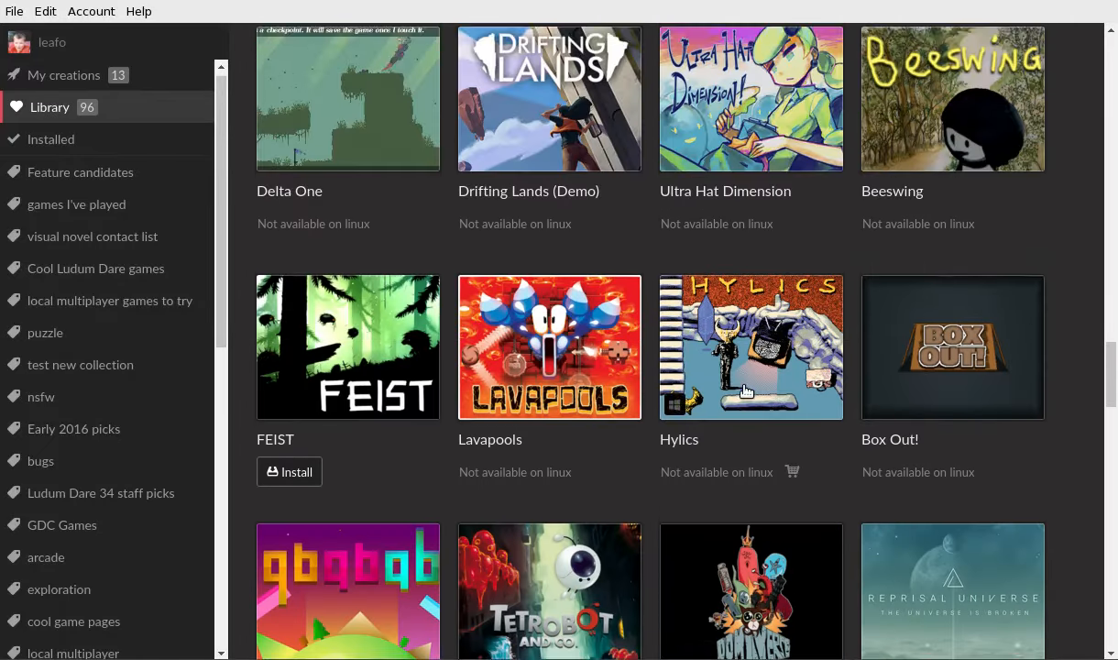
{"action": "scroll", "scroll_direction": "down", "scroll_amount": 3}
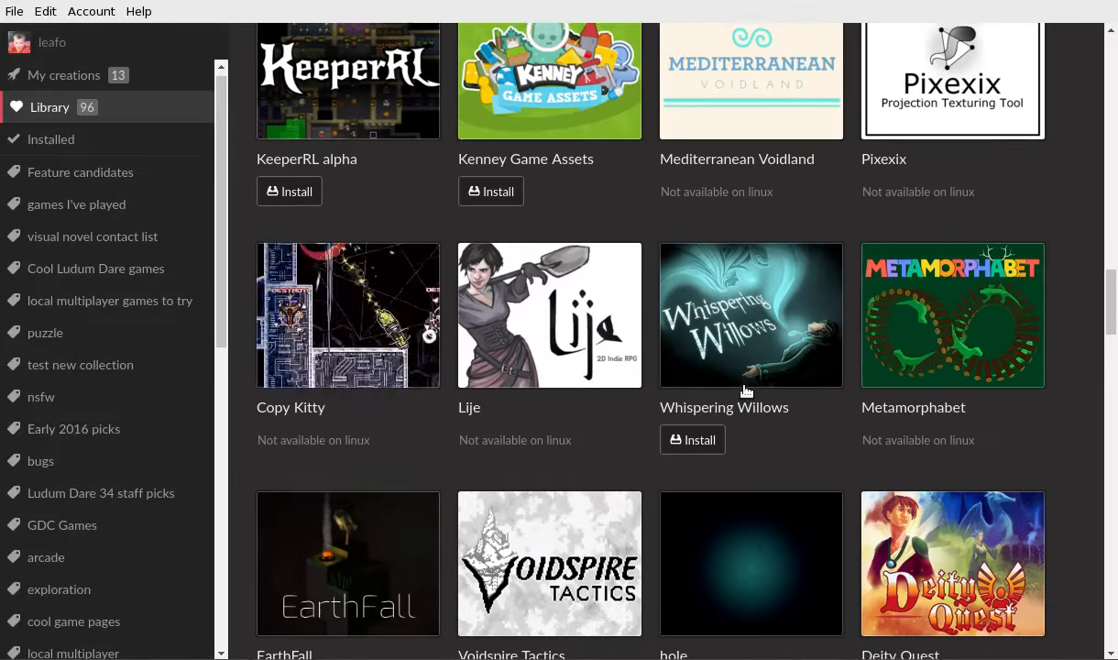
{"action": "scroll", "scroll_direction": "up", "scroll_amount": 3}
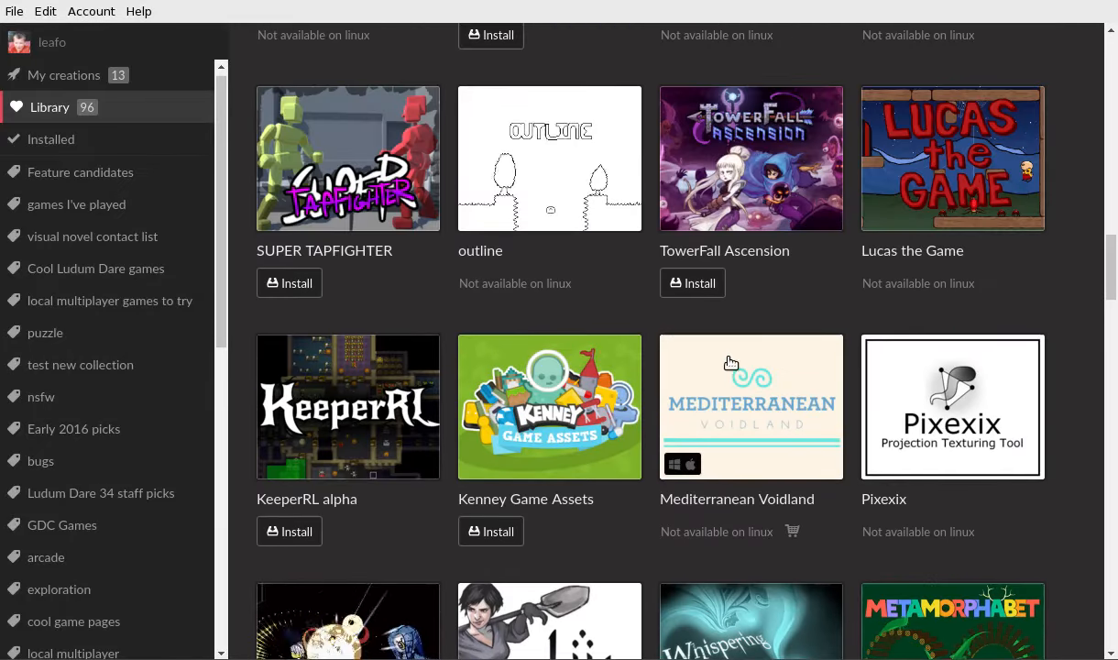
{"action": "scroll", "scroll_direction": "up", "scroll_amount": 3}
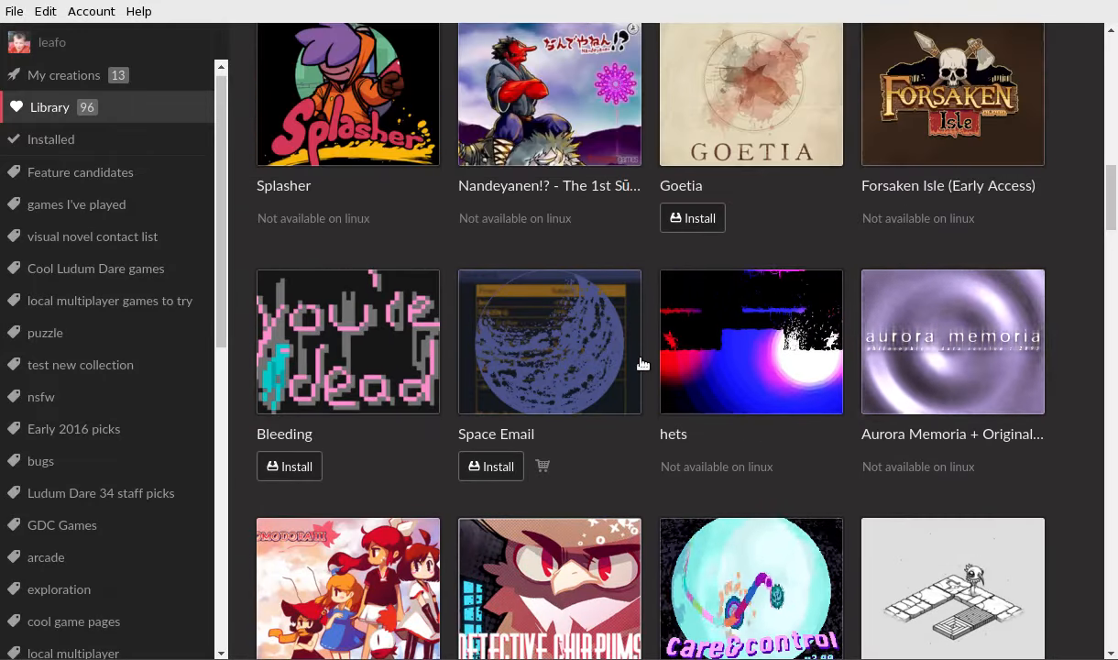
{"action": "scroll", "scroll_direction": "up", "scroll_amount": 3}
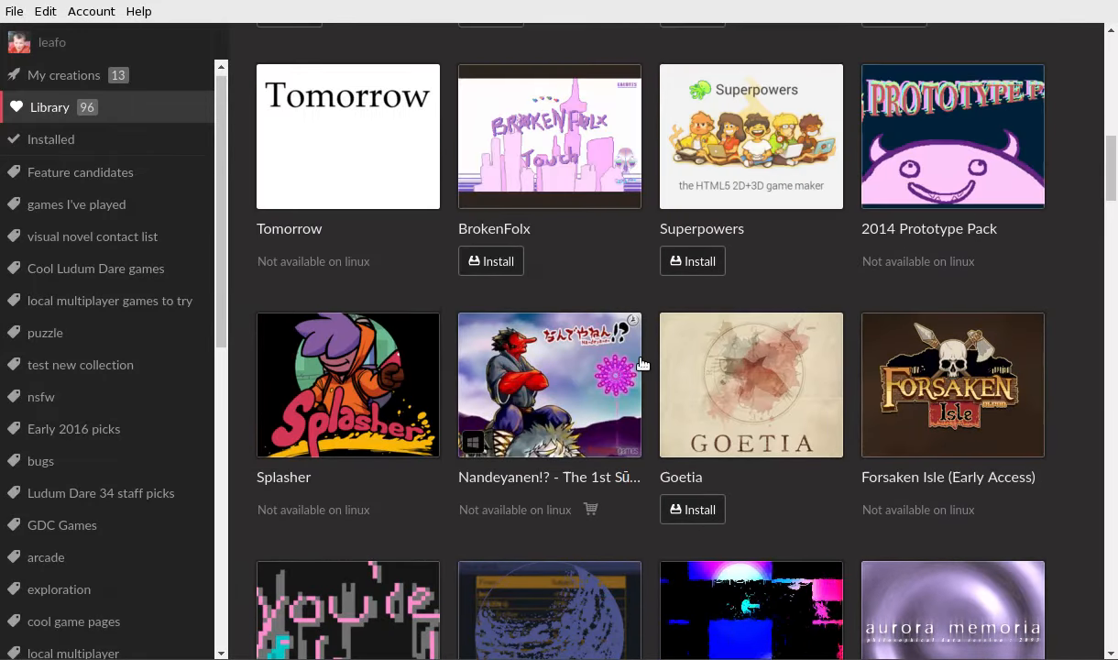
{"action": "scroll", "scroll_direction": "up", "scroll_amount": 3}
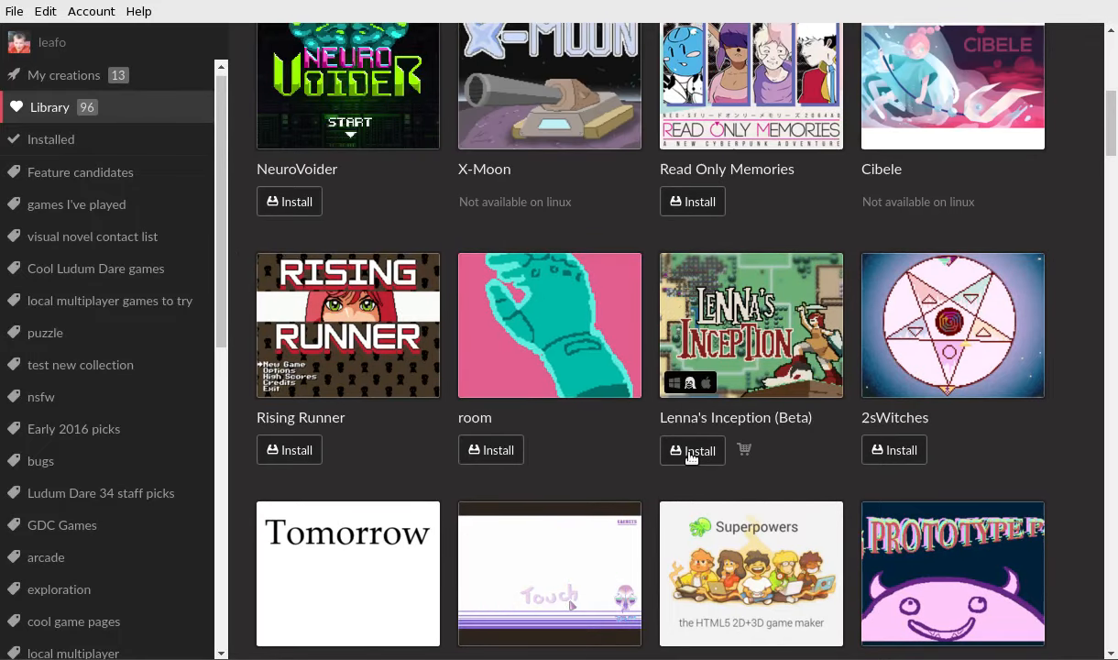
{"action": "left_click", "coordinate": [692, 450]}
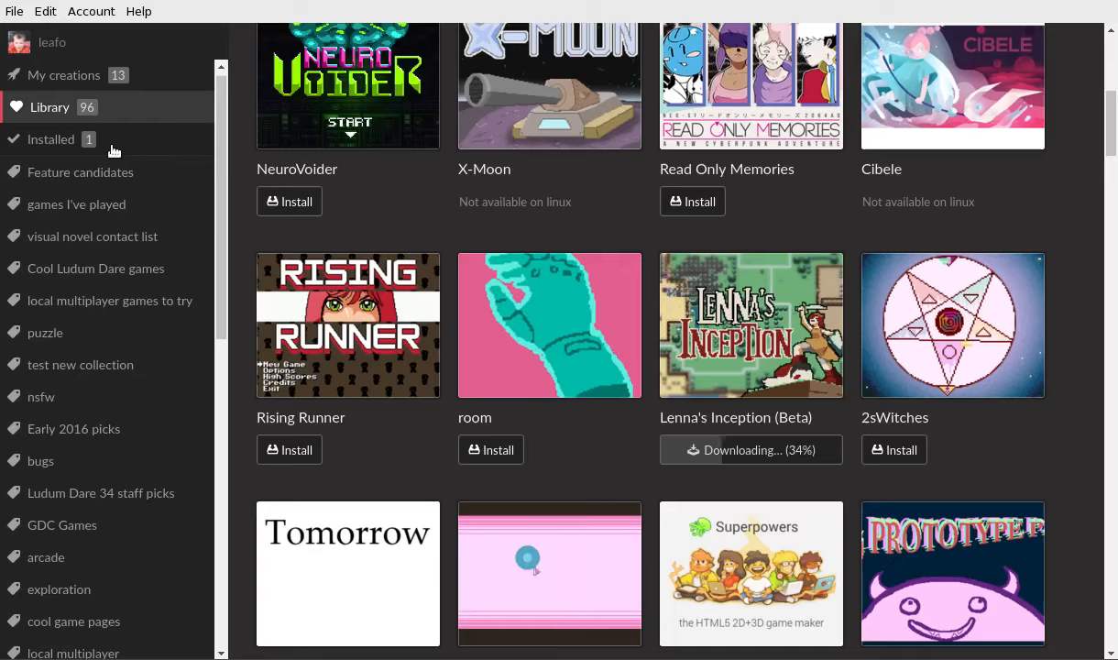
- Show the Installed section listing Lenna's Inception (Beta) while it downloads
{"action": "left_click", "coordinate": [53, 139]}
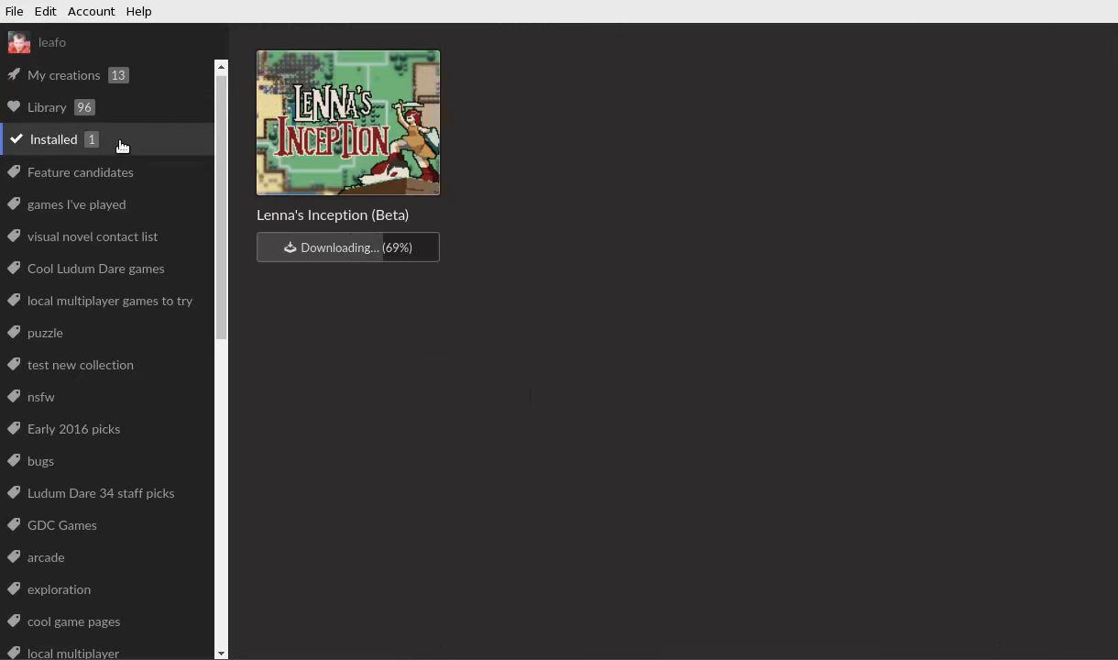
{"action": "mouse_move", "coordinate": [422, 204]}
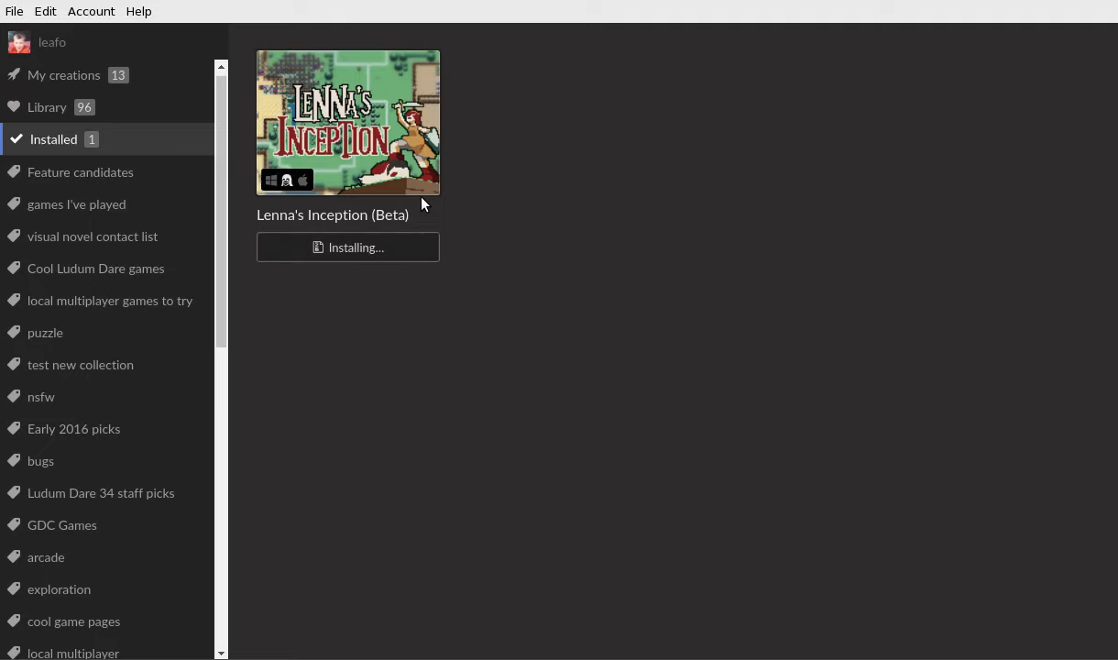
{"action": "mouse_move", "coordinate": [364, 249]}
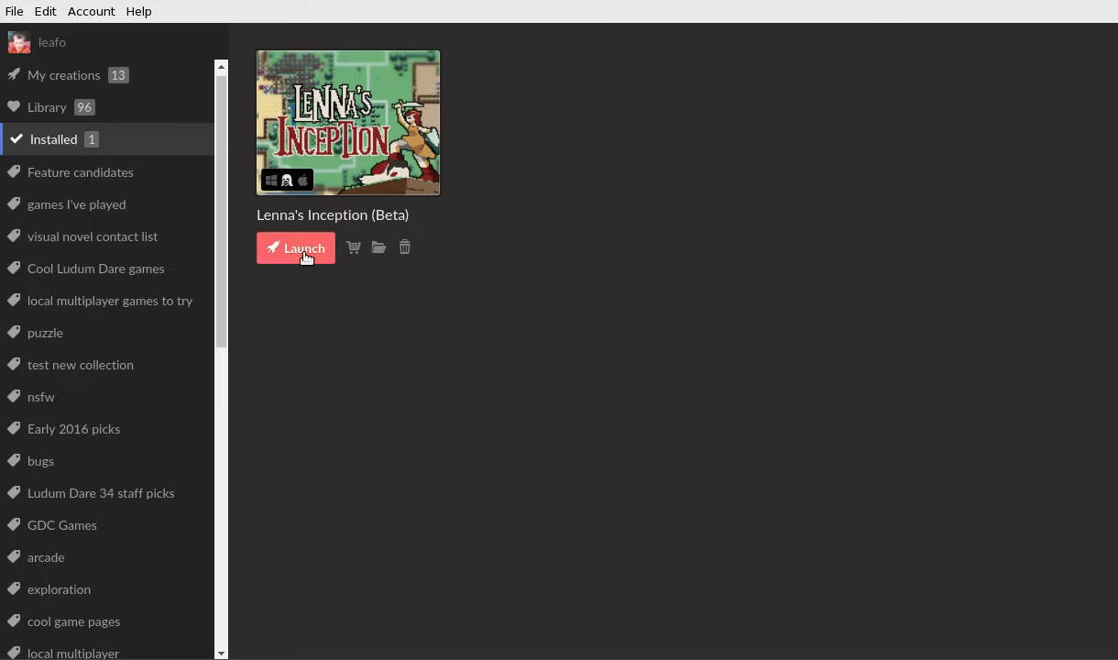
{"action": "mouse_move", "coordinate": [354, 249]}
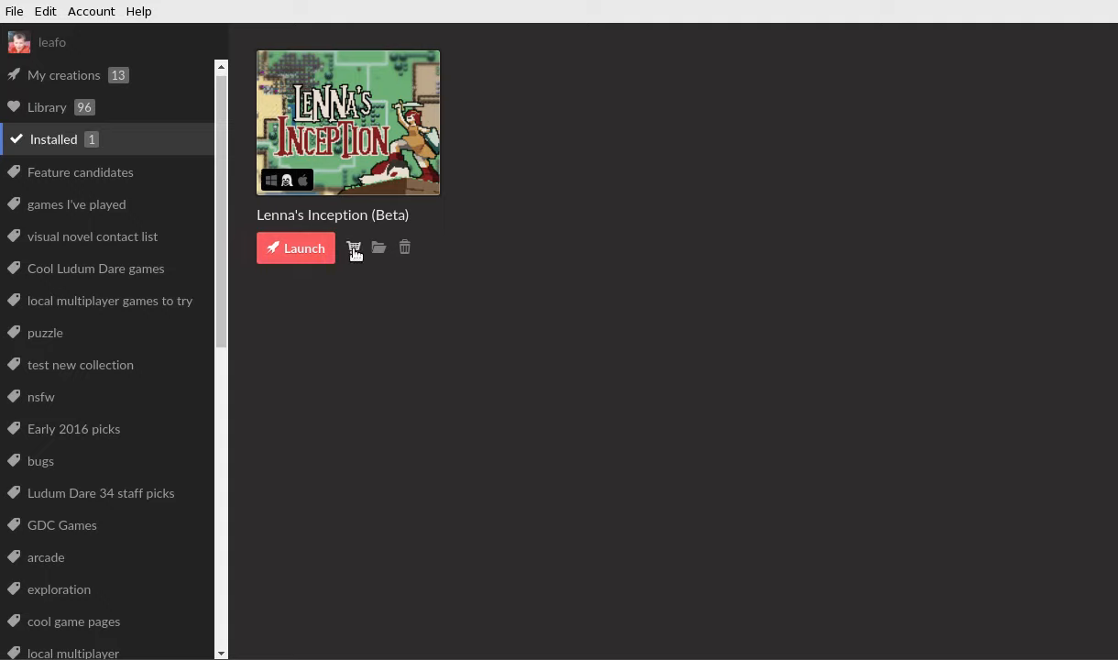
{"action": "mouse_move", "coordinate": [404, 251]}
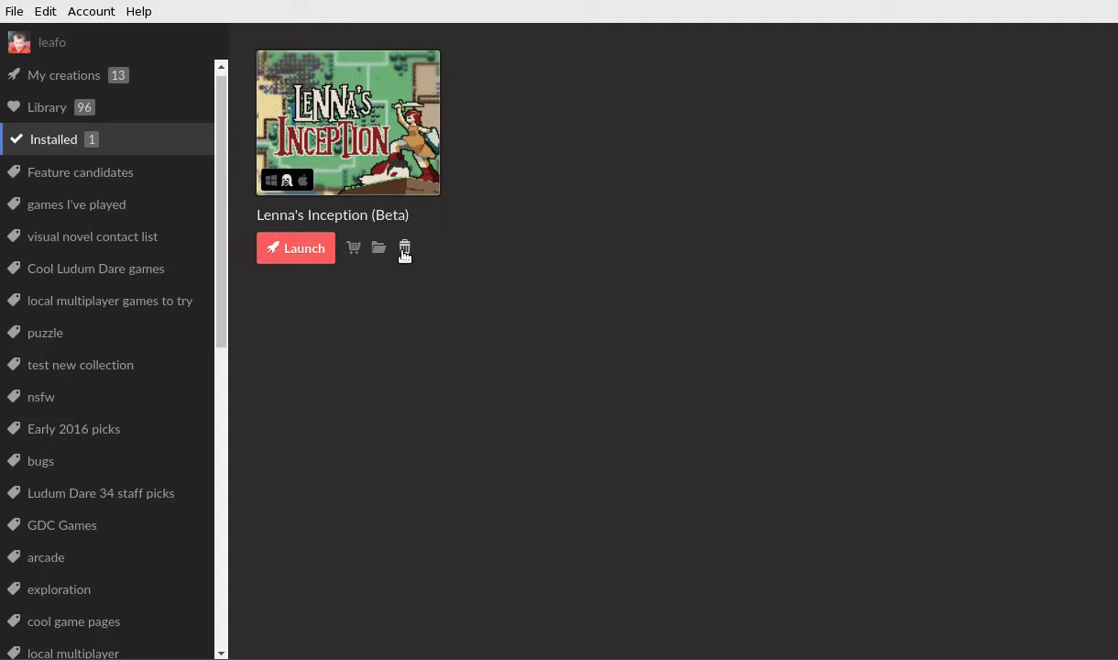
{"action": "mouse_move", "coordinate": [379, 249]}
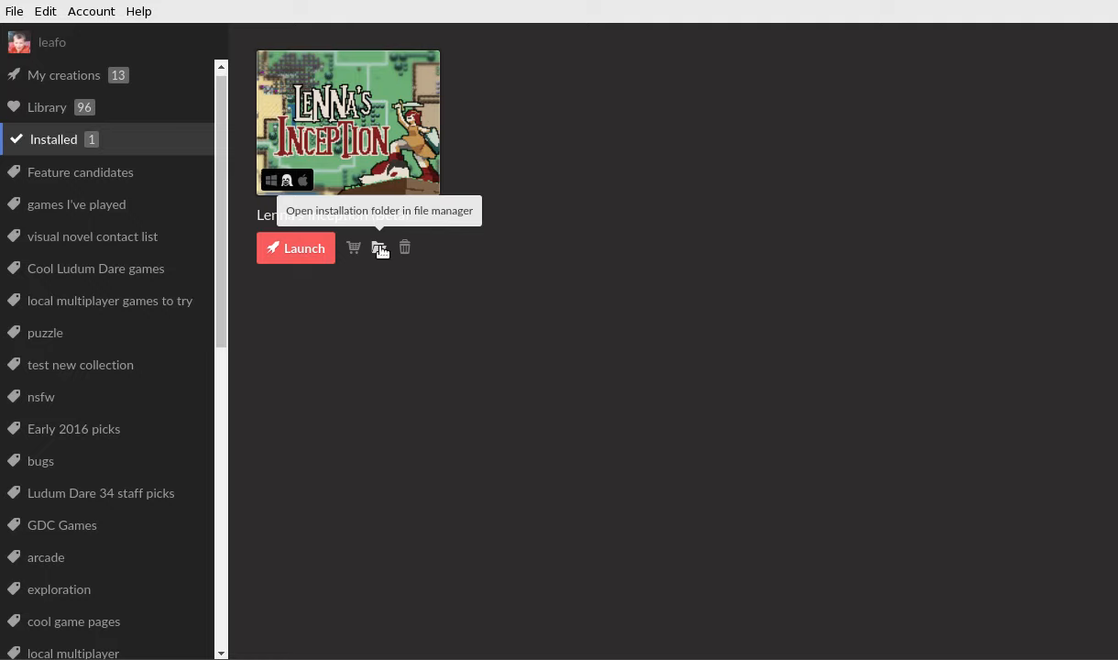
{"action": "mouse_move", "coordinate": [60, 77]}
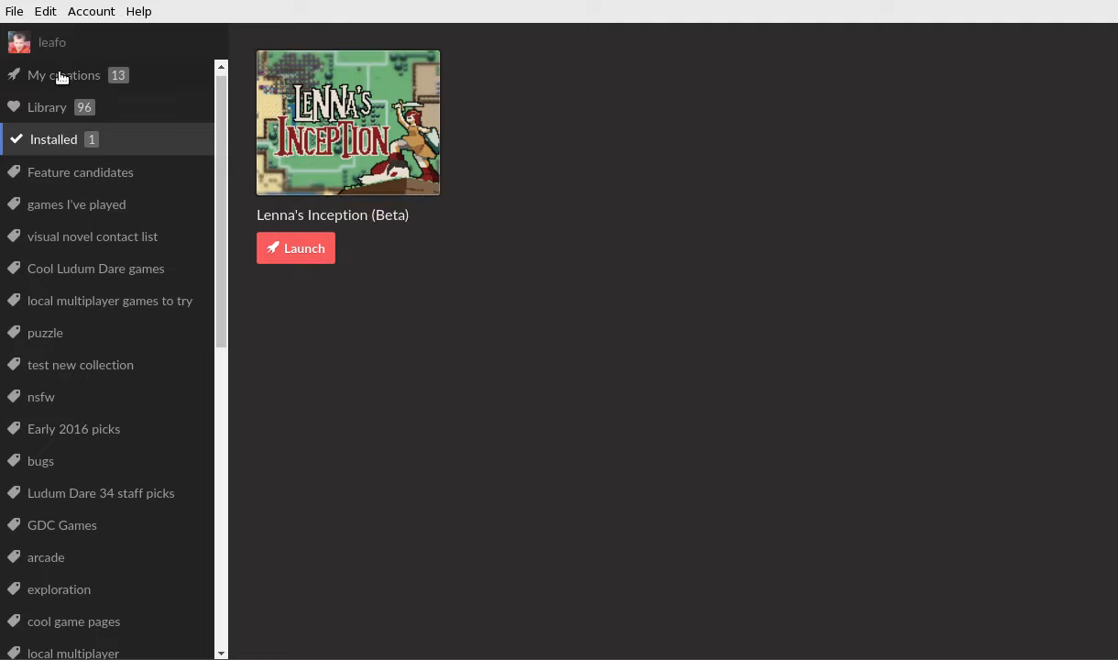
- Switch to the My creations page
{"action": "left_click", "coordinate": [64, 75]}
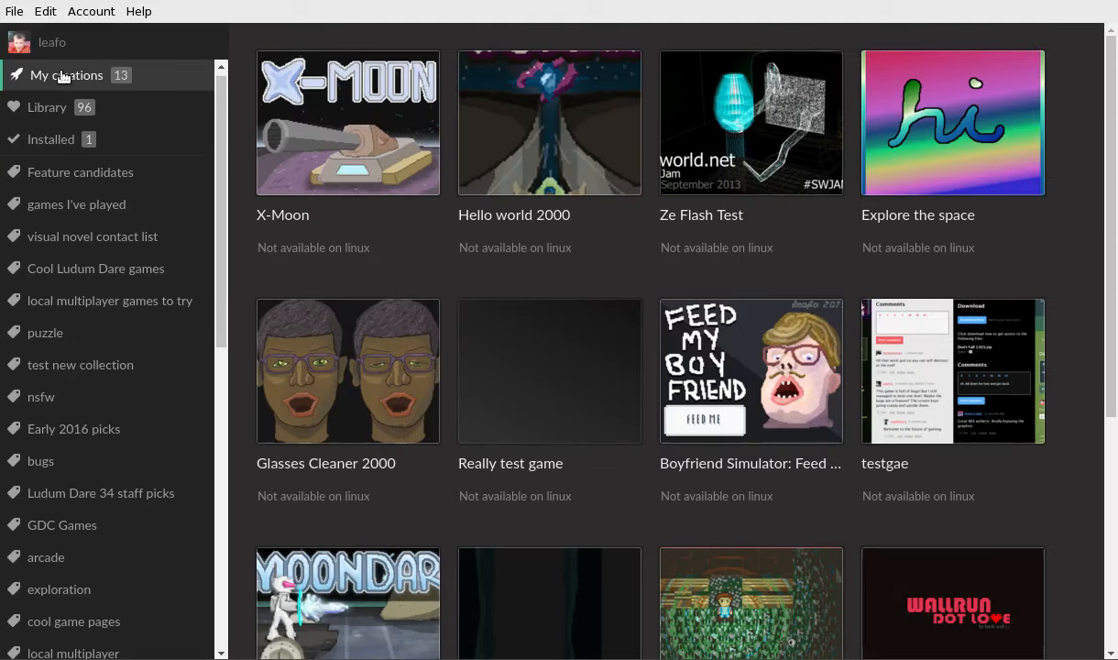
{"action": "mouse_move", "coordinate": [437, 282]}
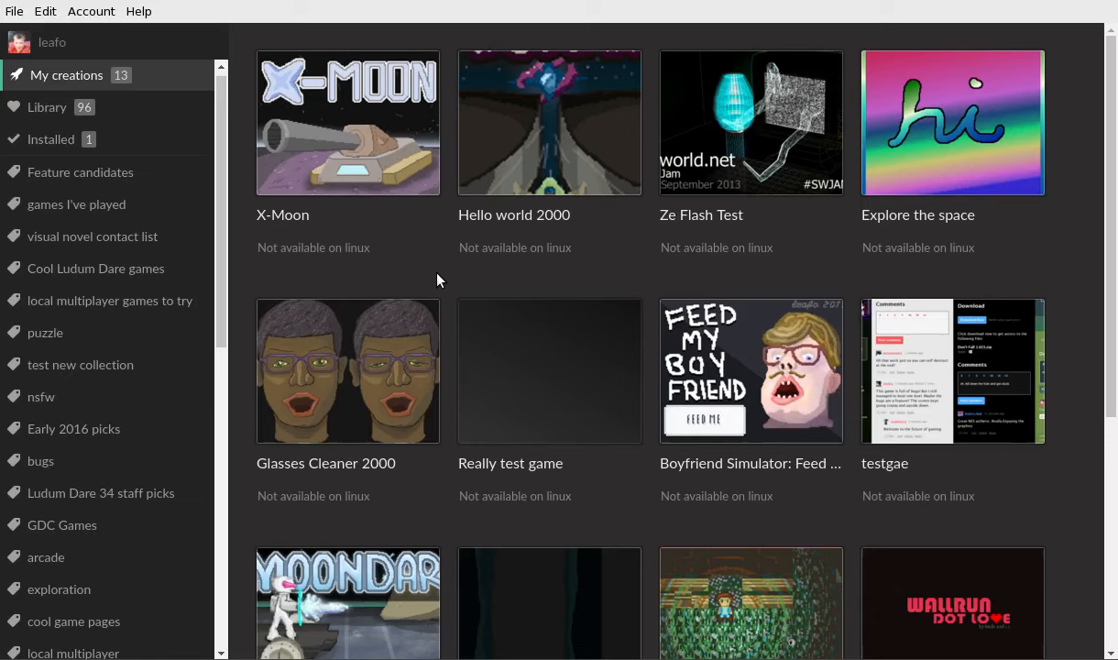
{"action": "mouse_move", "coordinate": [397, 310]}
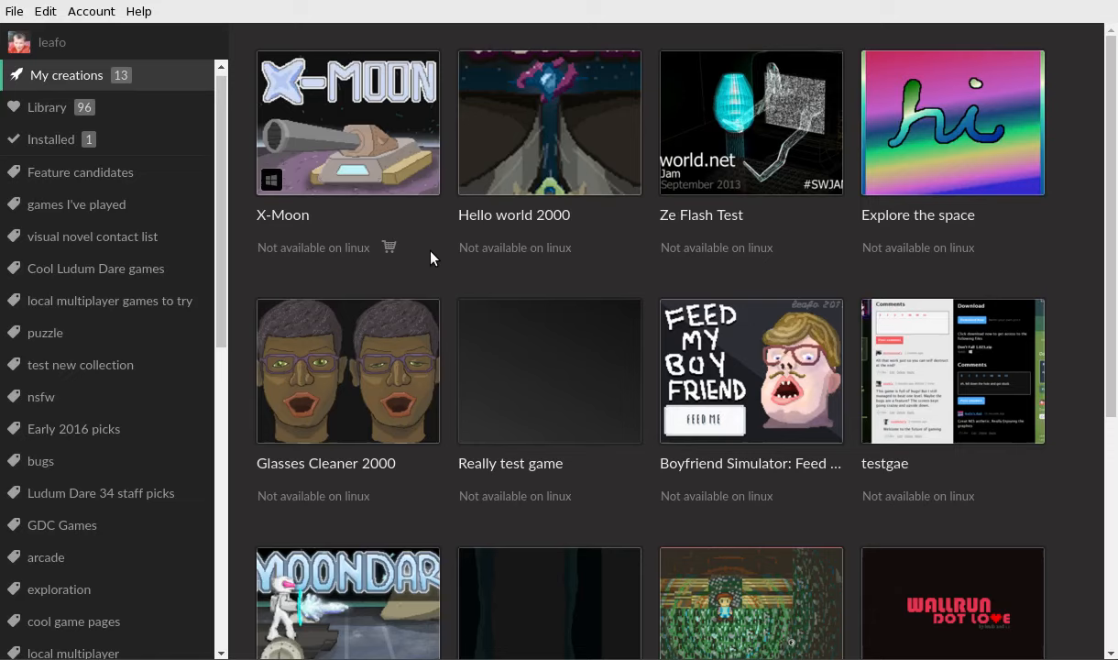
{"action": "mouse_move", "coordinate": [434, 257]}
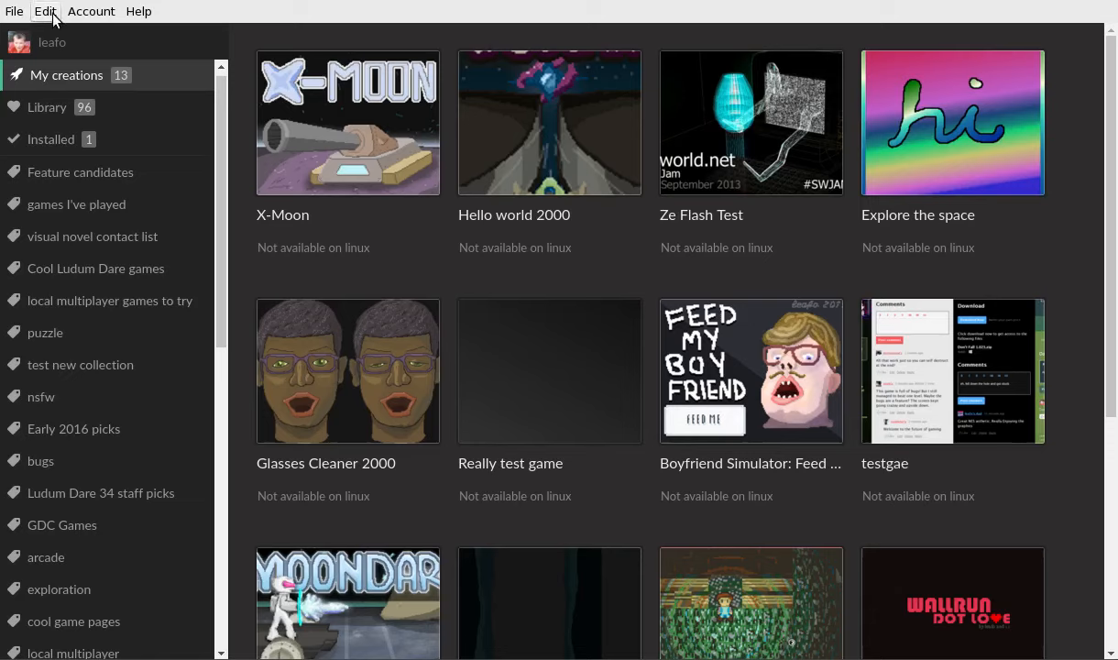
{"action": "mouse_move", "coordinate": [14, 13]}
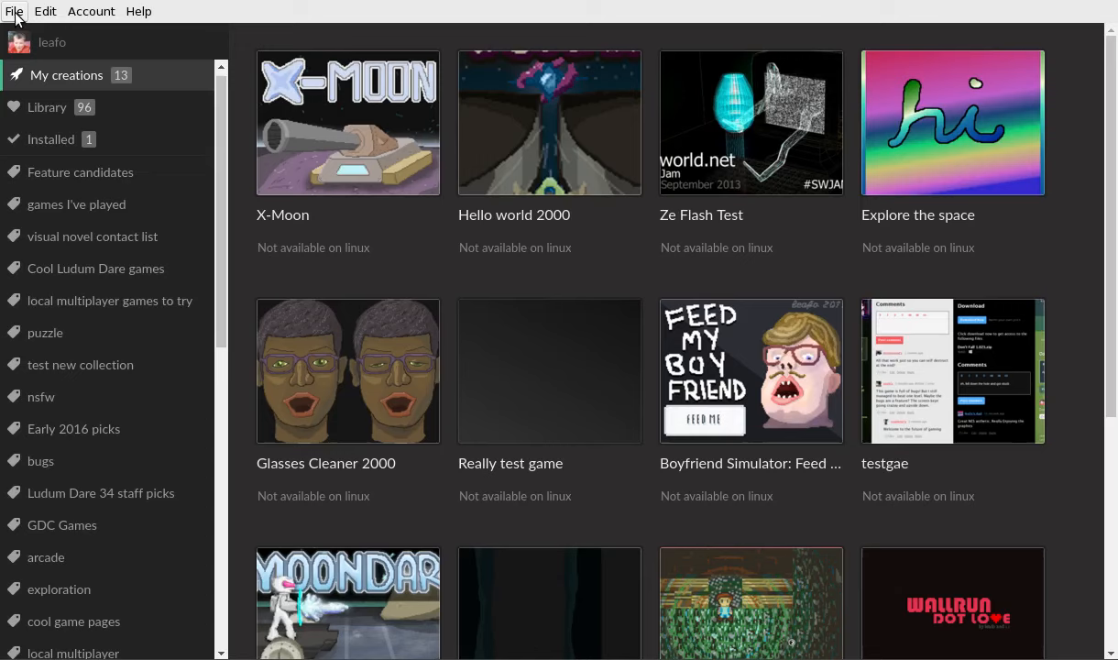
{"action": "left_click", "coordinate": [91, 11]}
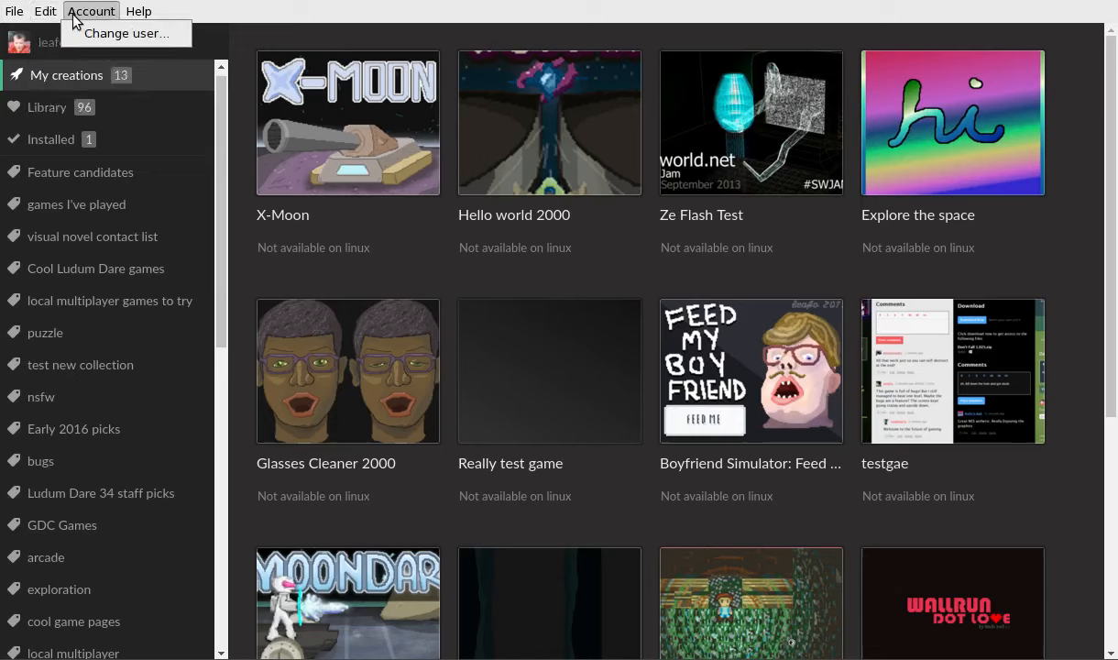
{"action": "left_click", "coordinate": [138, 11]}
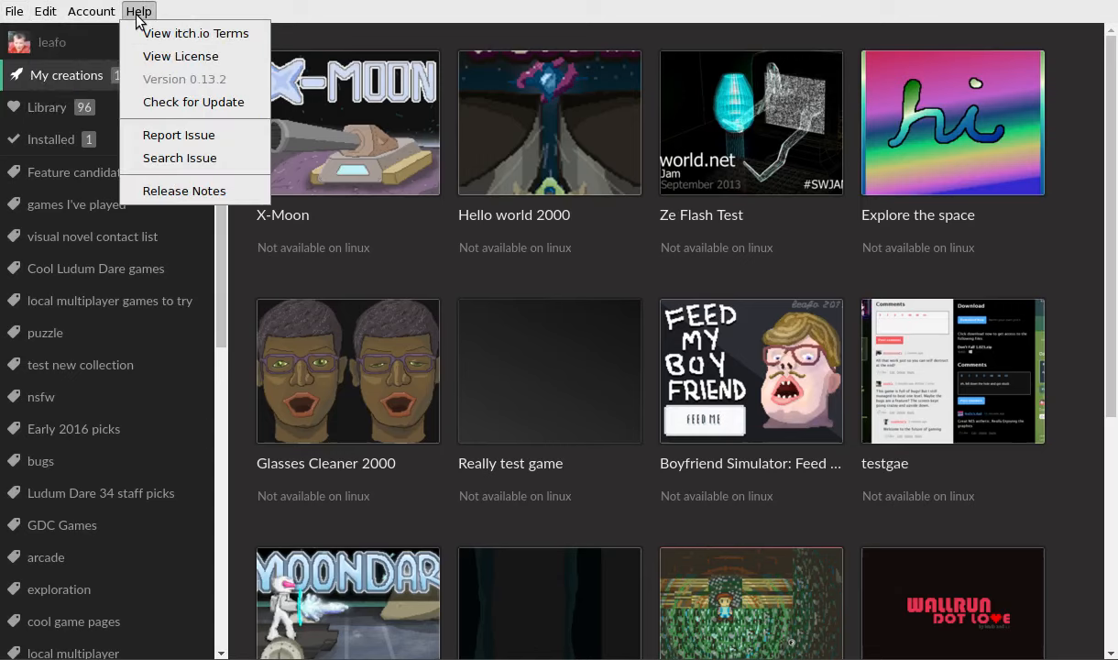
{"action": "left_click", "coordinate": [44, 11]}
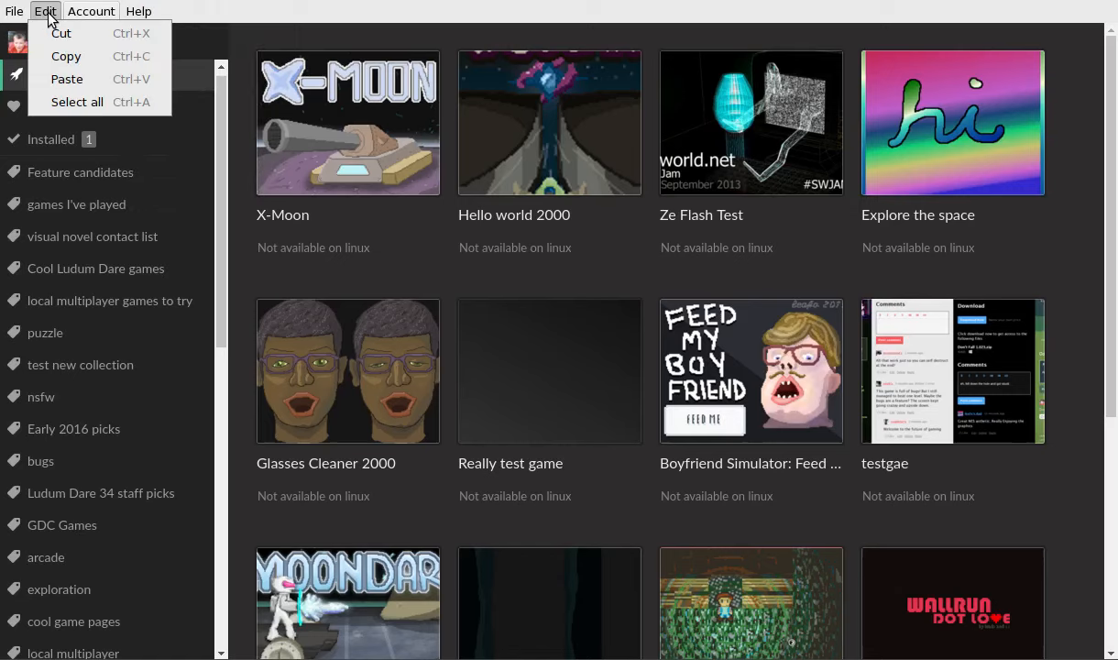
{"action": "left_click", "coordinate": [14, 11]}
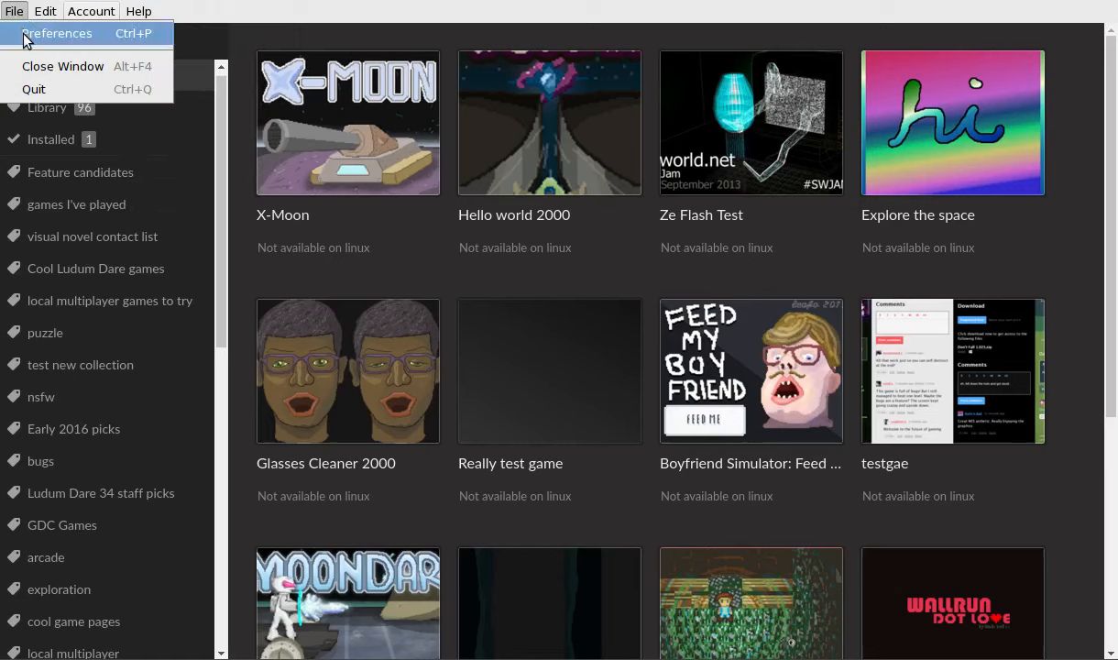
- Open Preferences from the File menu
{"action": "left_click", "coordinate": [57, 33]}
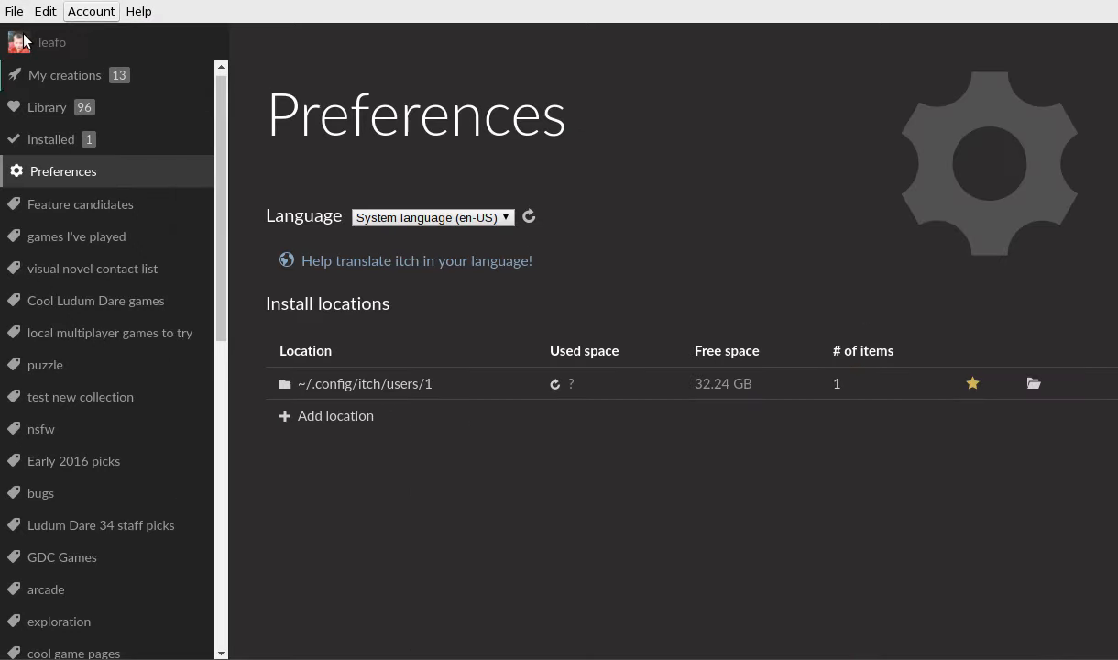
{"action": "mouse_move", "coordinate": [277, 203]}
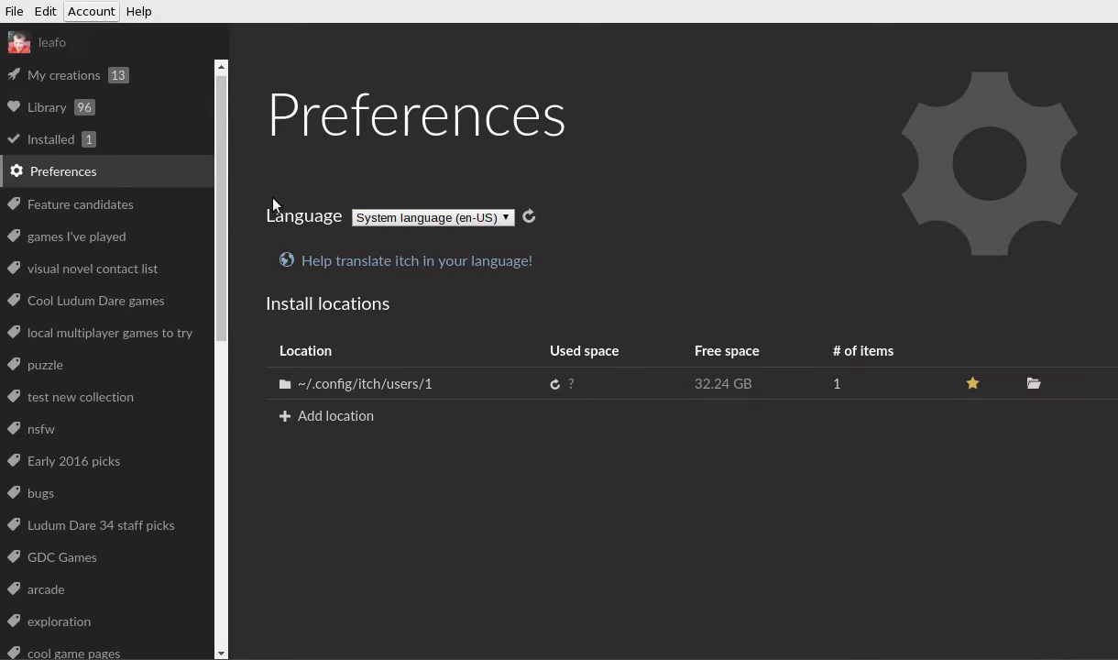
{"action": "mouse_move", "coordinate": [411, 398]}
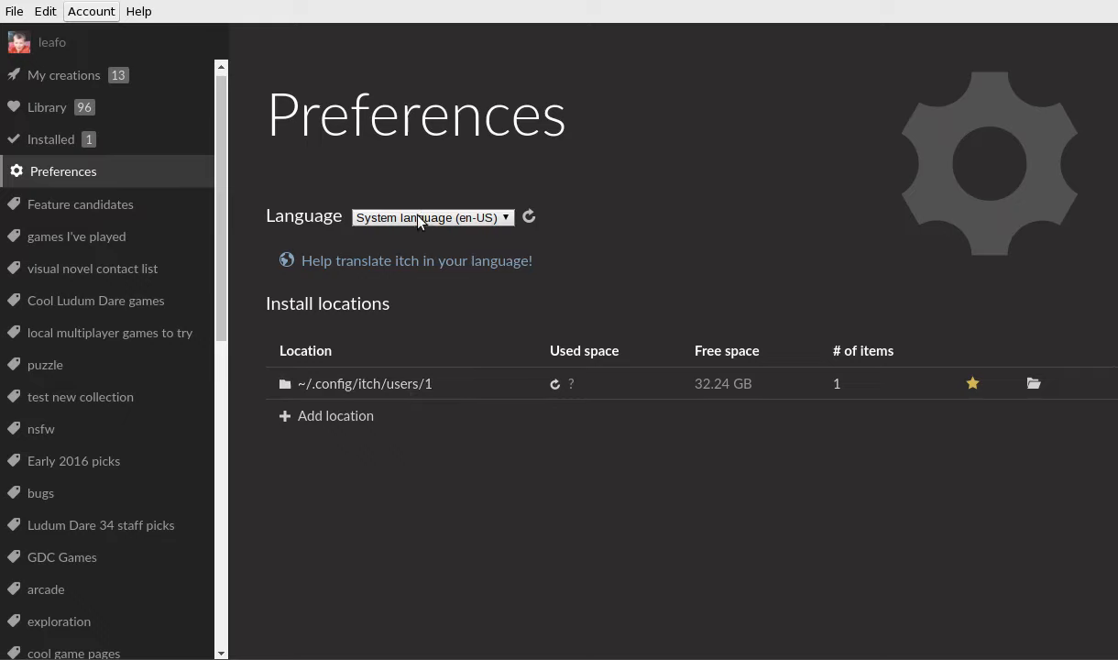
- Open the Language dropdown and scroll down to Chinese and back up
{"action": "left_click", "coordinate": [431, 218]}
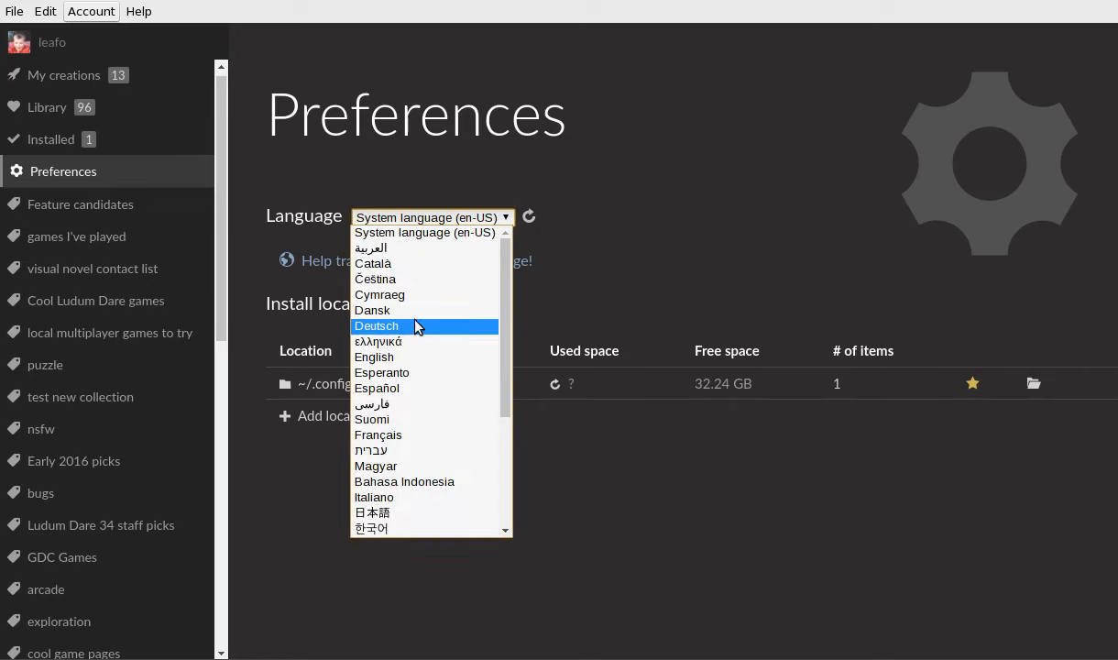
{"action": "scroll", "scroll_direction": "down", "scroll_amount": 3}
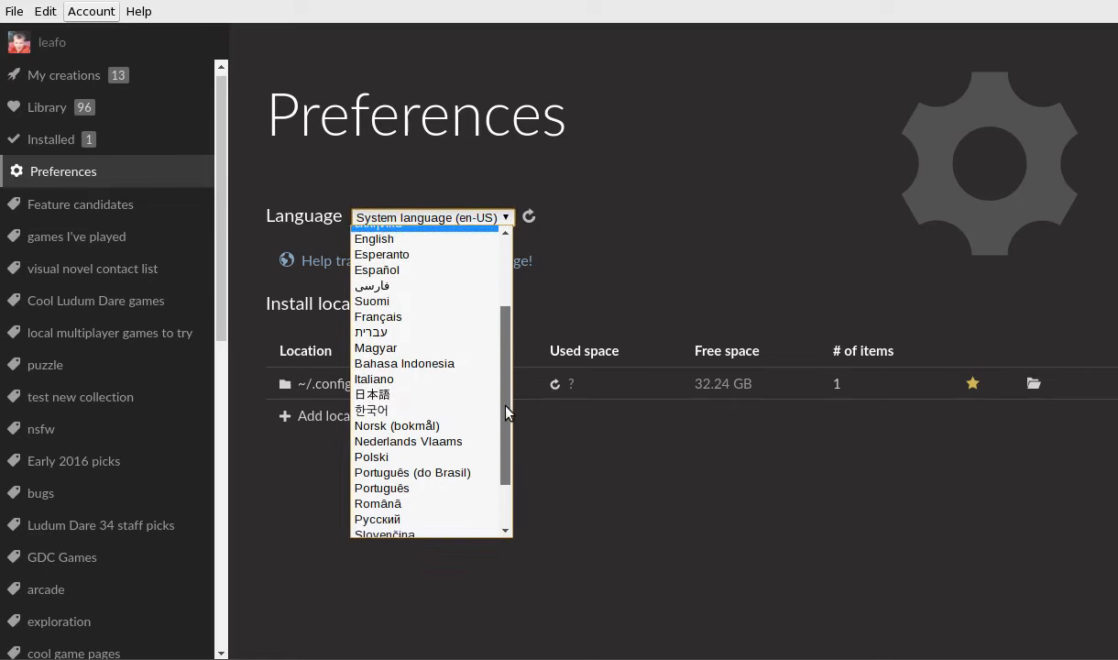
{"action": "scroll", "scroll_direction": "down", "scroll_amount": 3}
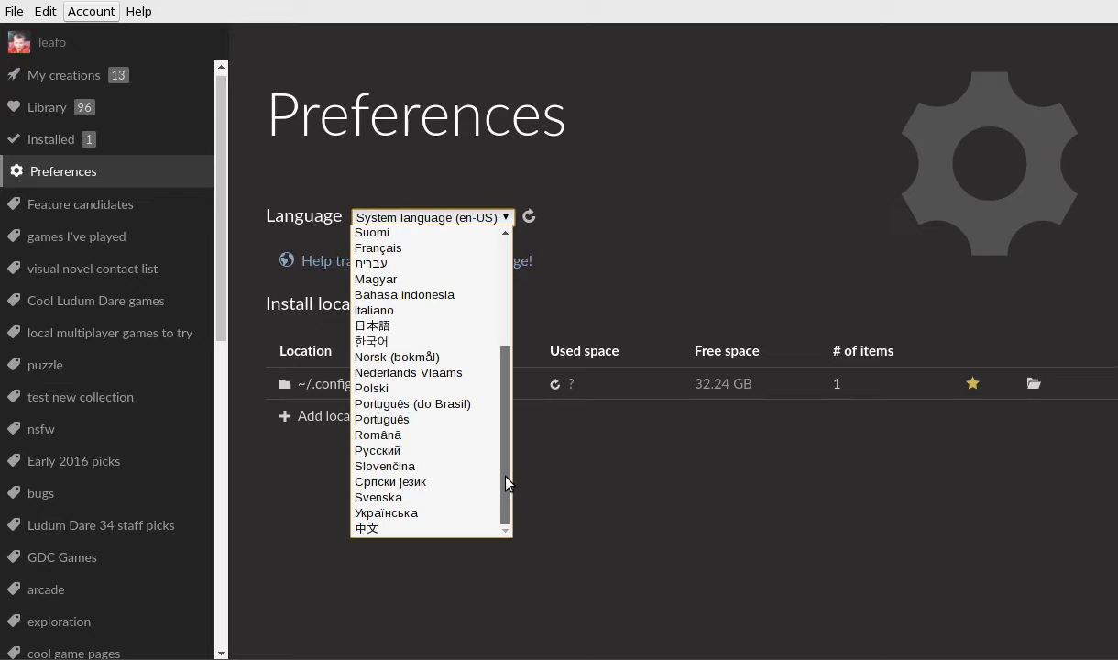
{"action": "scroll", "scroll_direction": "up", "scroll_amount": 3}
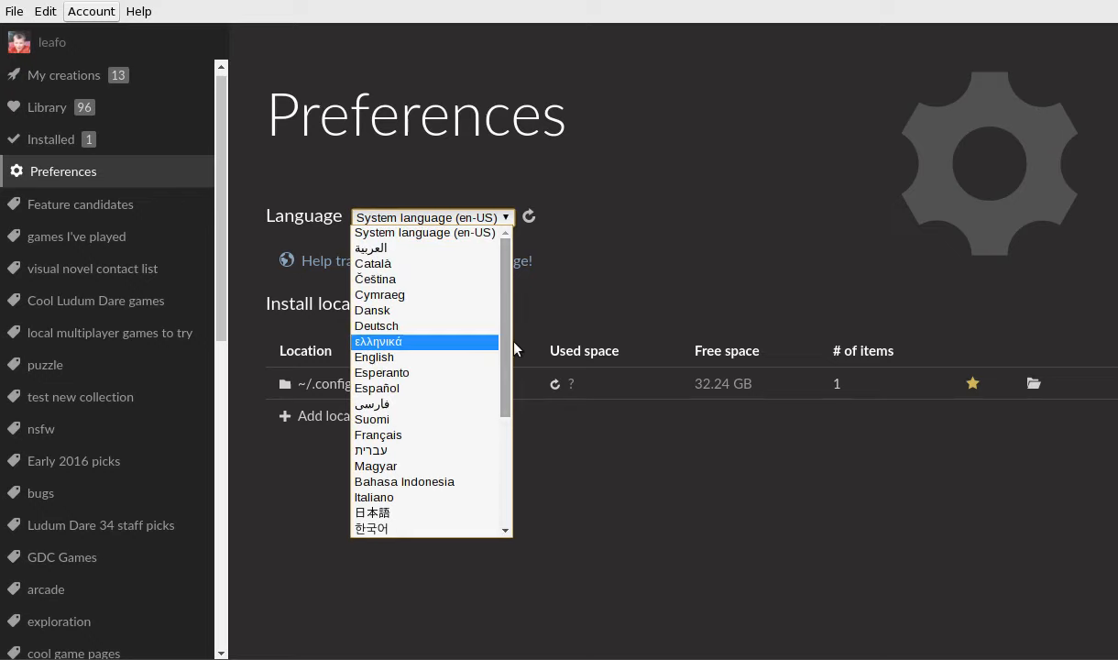